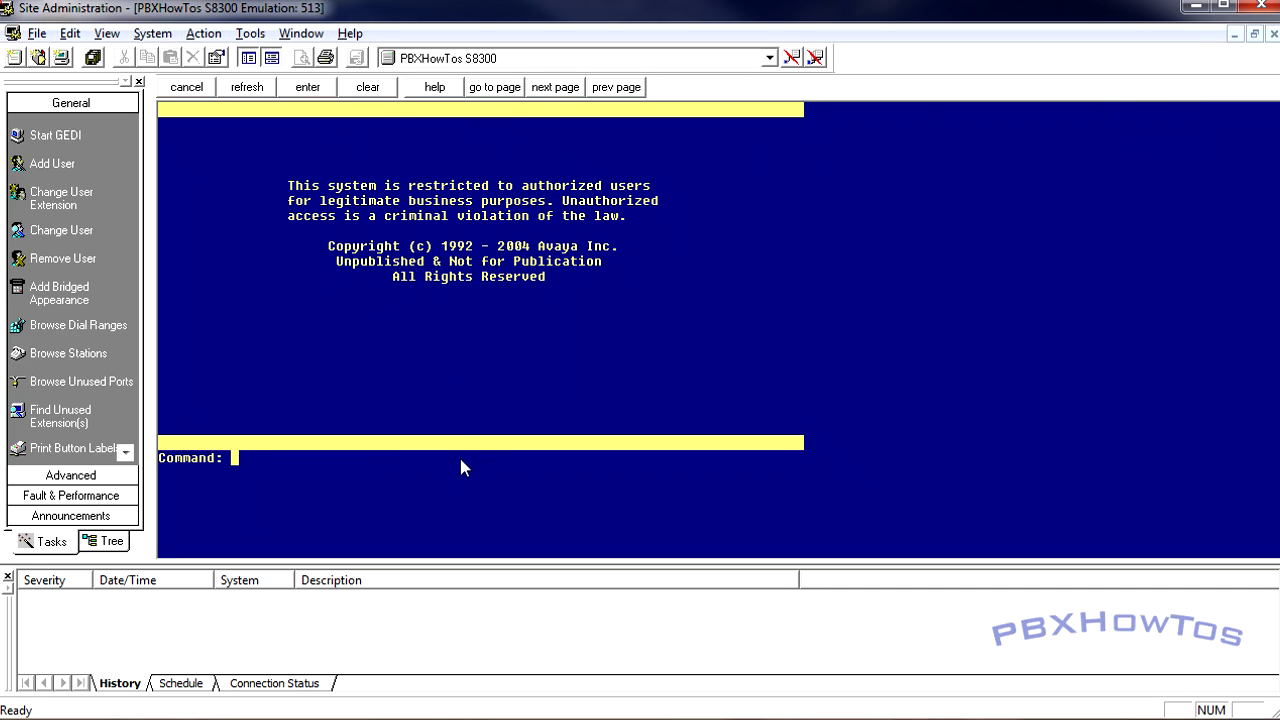
Step: Run 'list configuration all' on the S8300 to show all boards and ports
type("list")
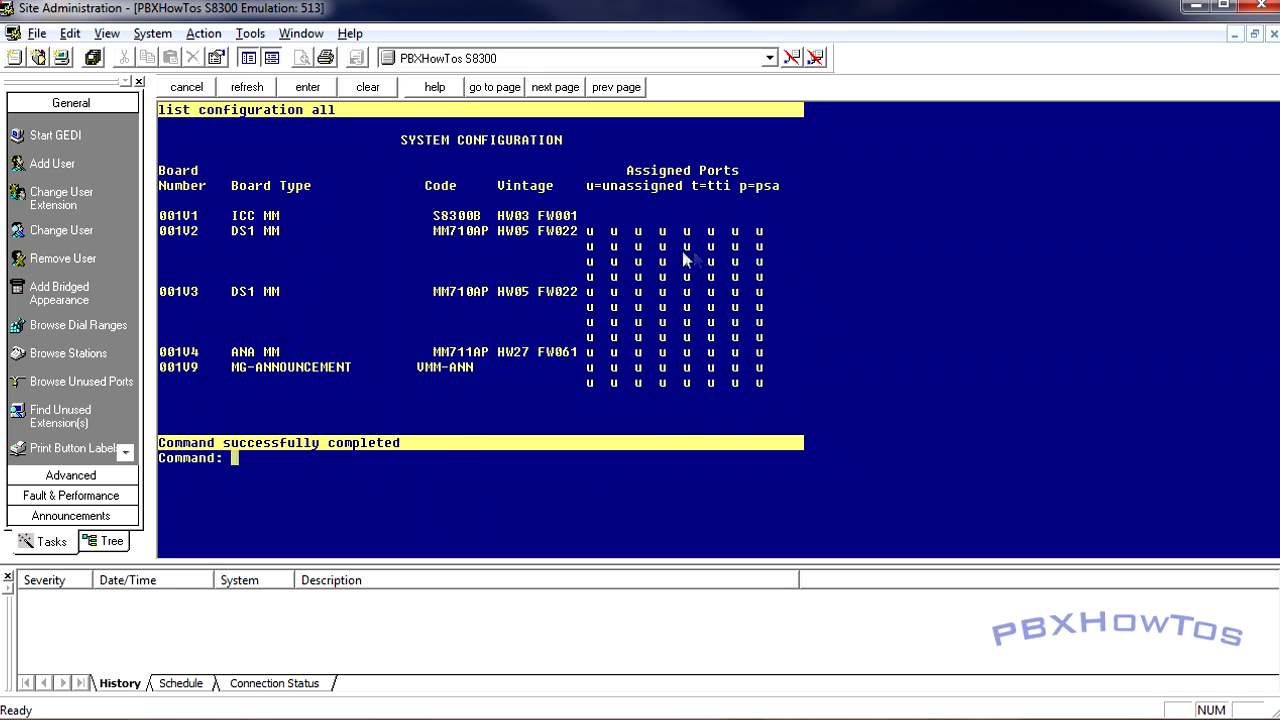
mouse_move(601, 325)
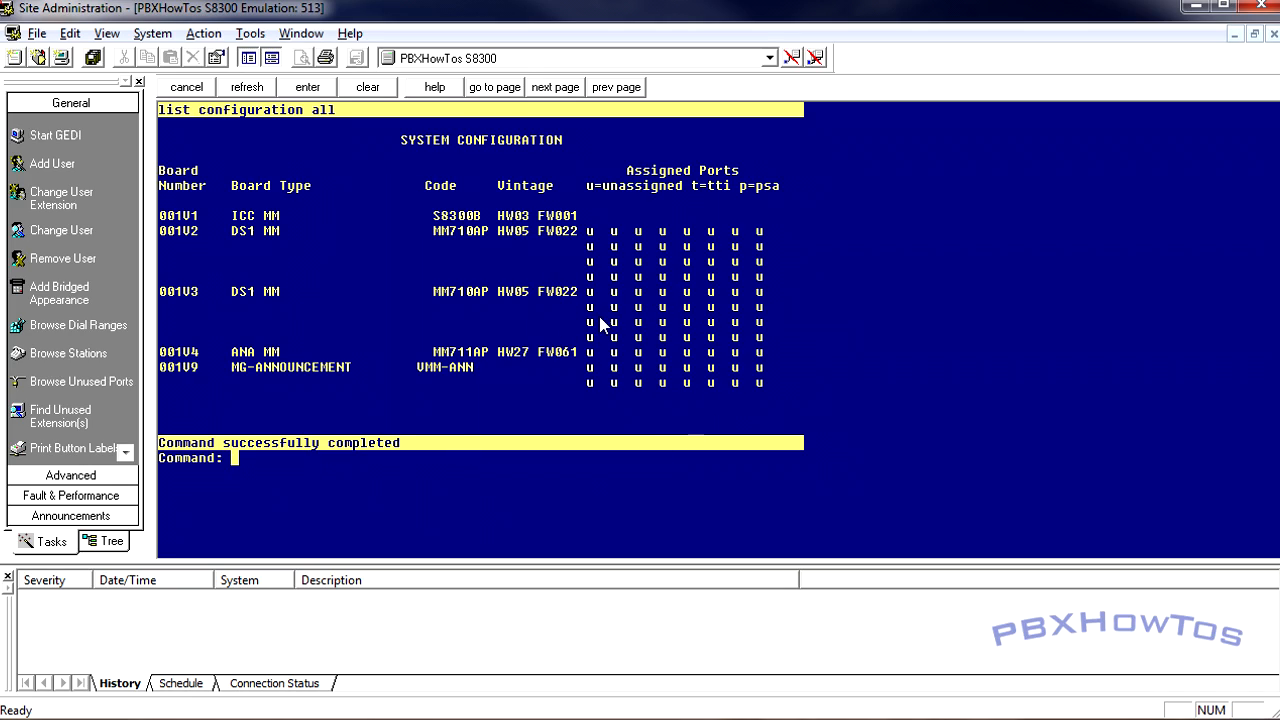
mouse_move(628, 277)
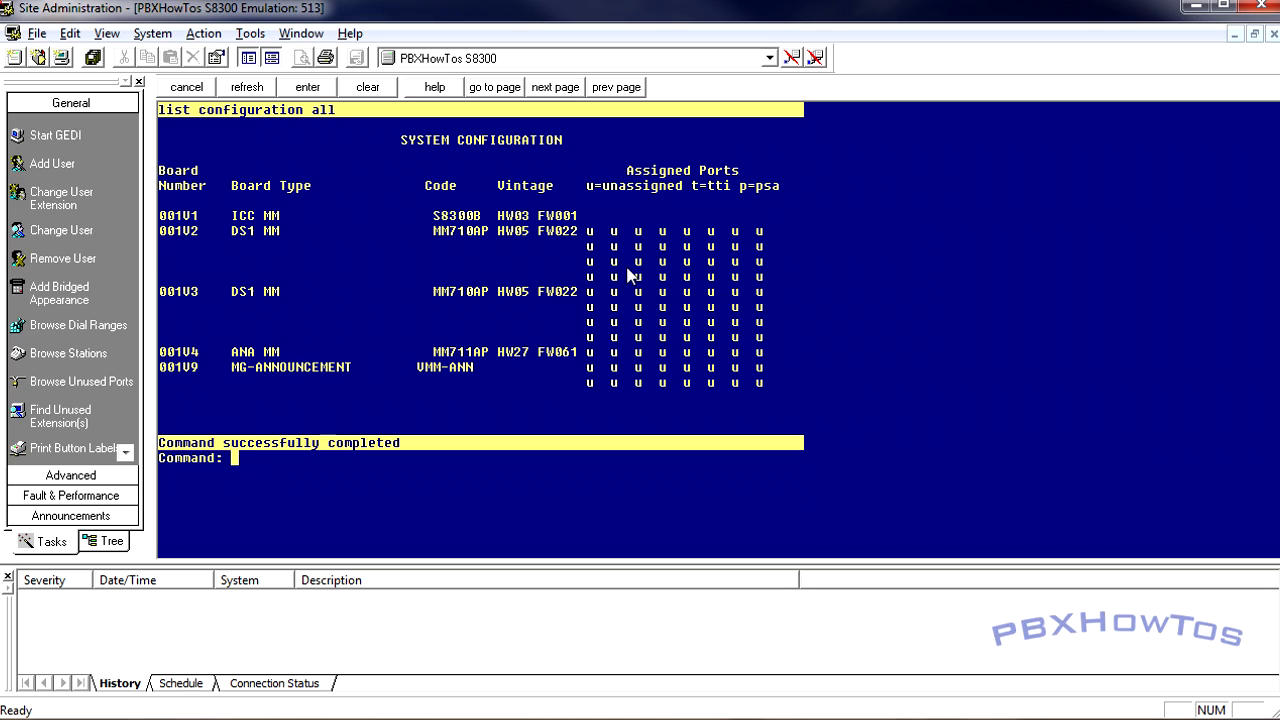
mouse_move(583, 248)
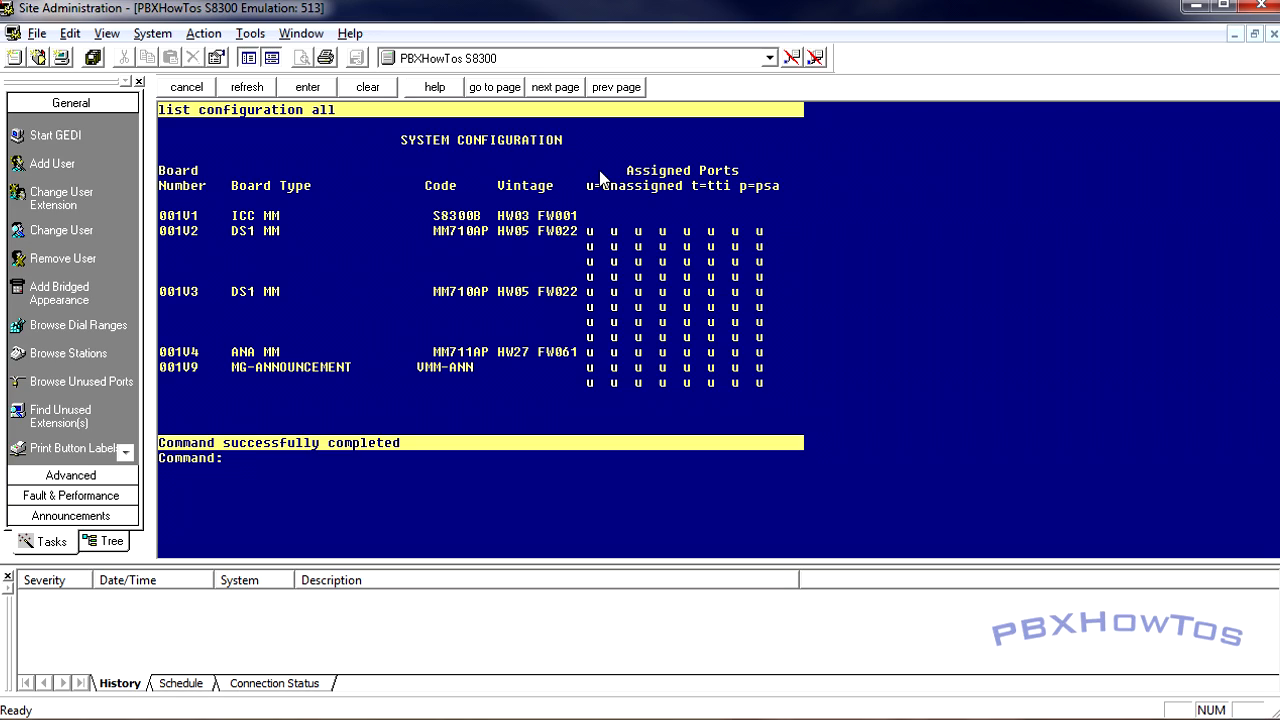
mouse_move(668, 163)
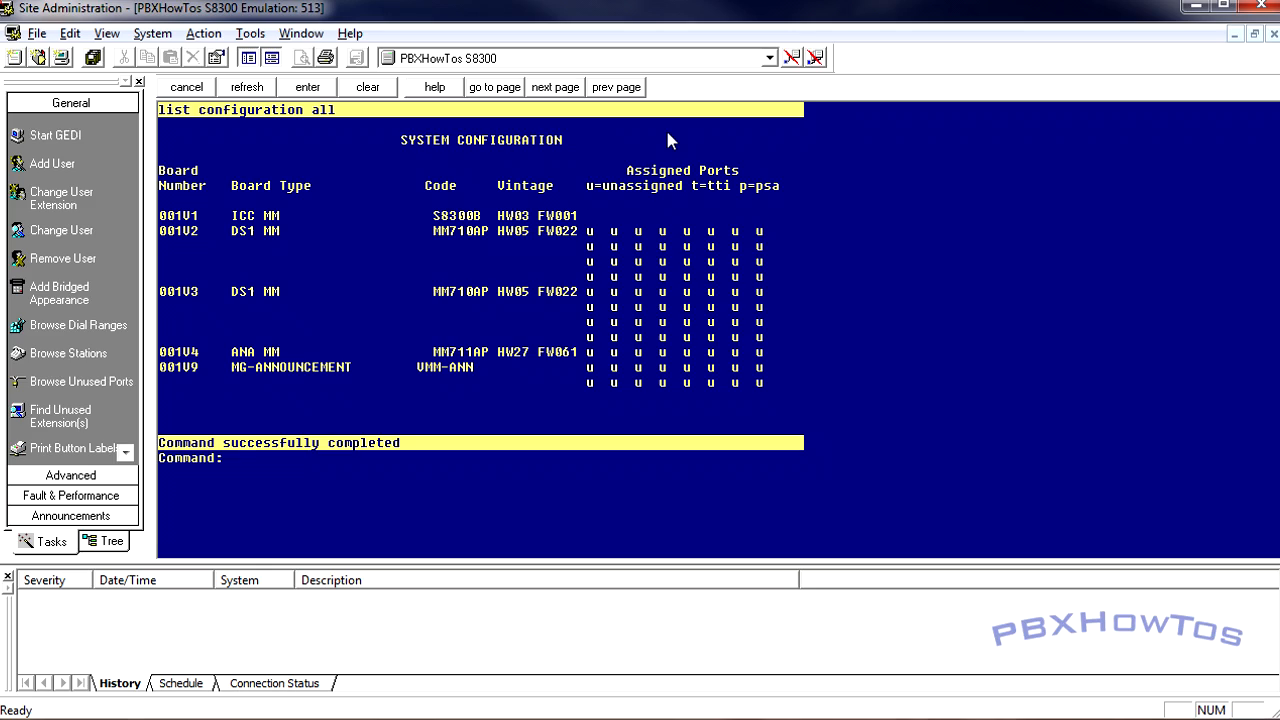
mouse_move(703, 68)
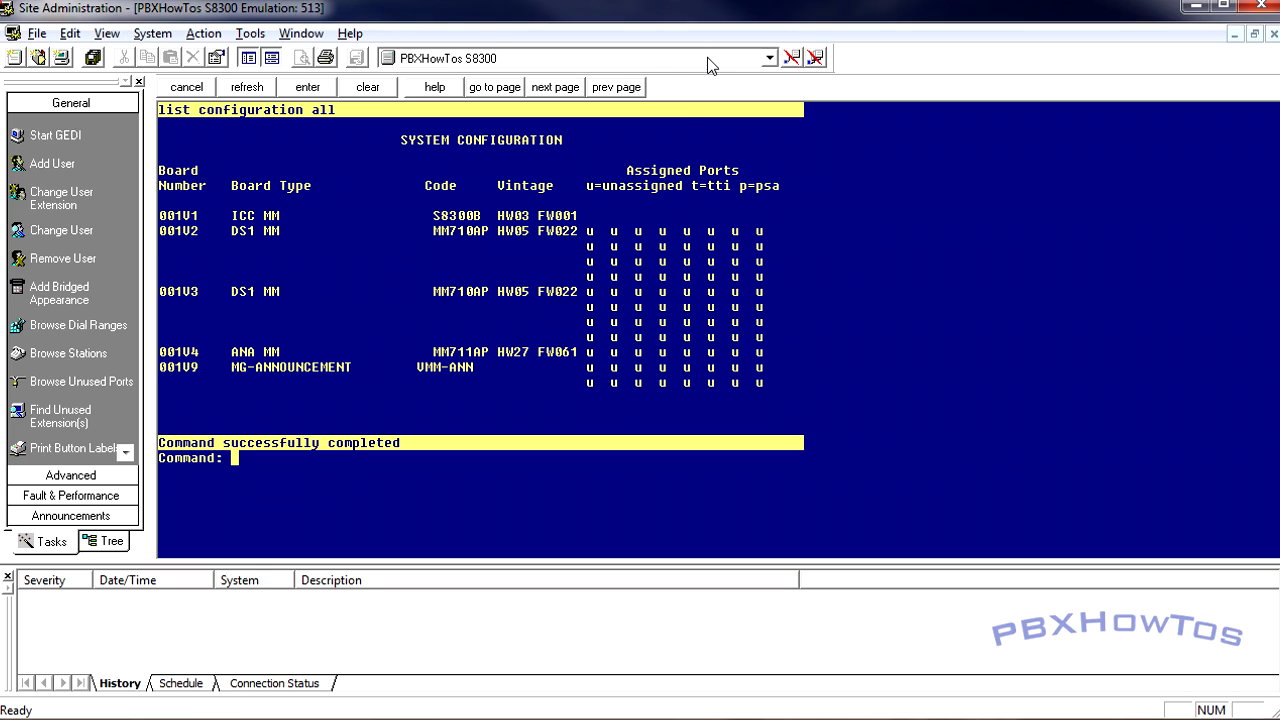
Step: Drop down the target system list showing CM BASH .160, MGP .161 and VOIP Engine .162
left_click(769, 58)
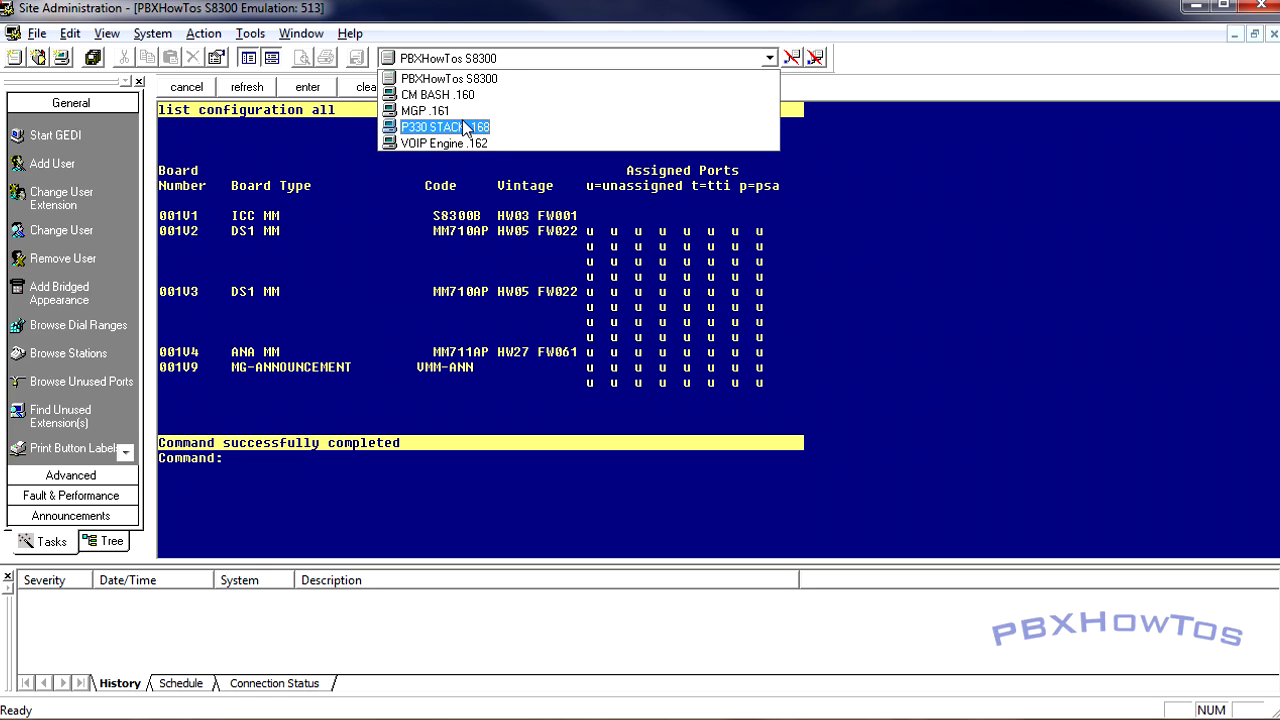
mouse_move(437, 94)
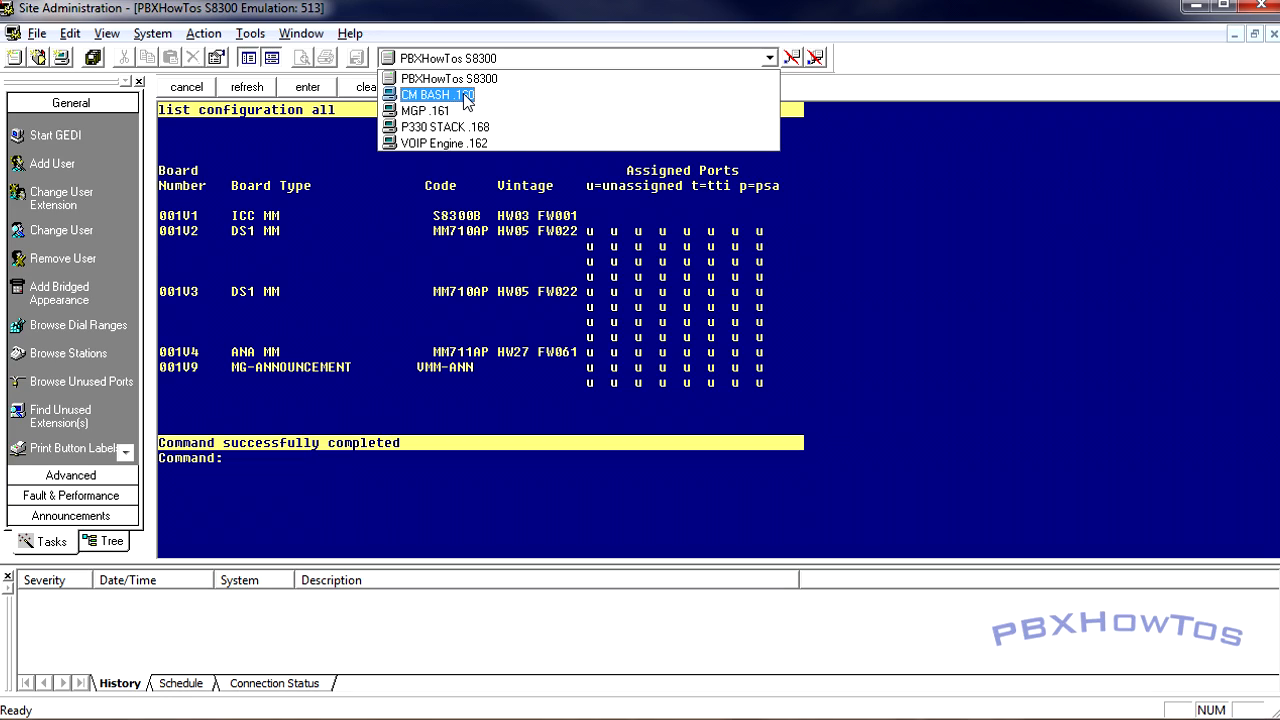
mouse_move(448, 79)
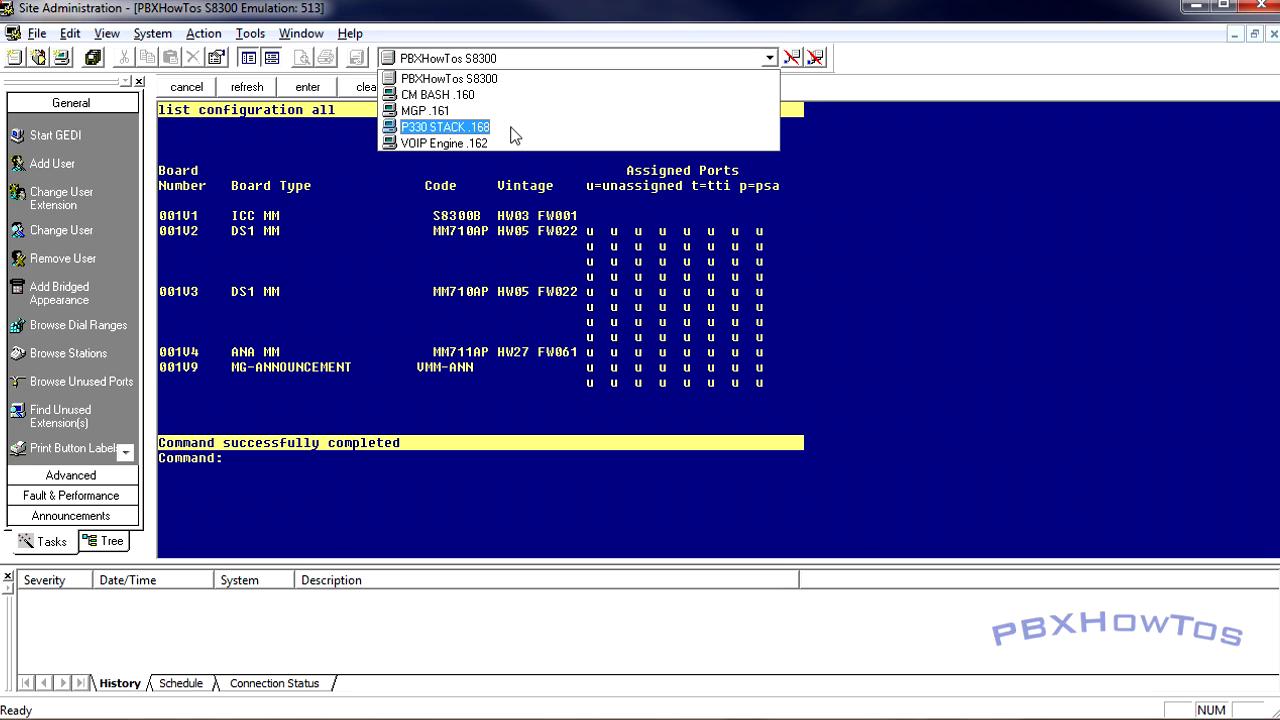
mouse_move(437, 94)
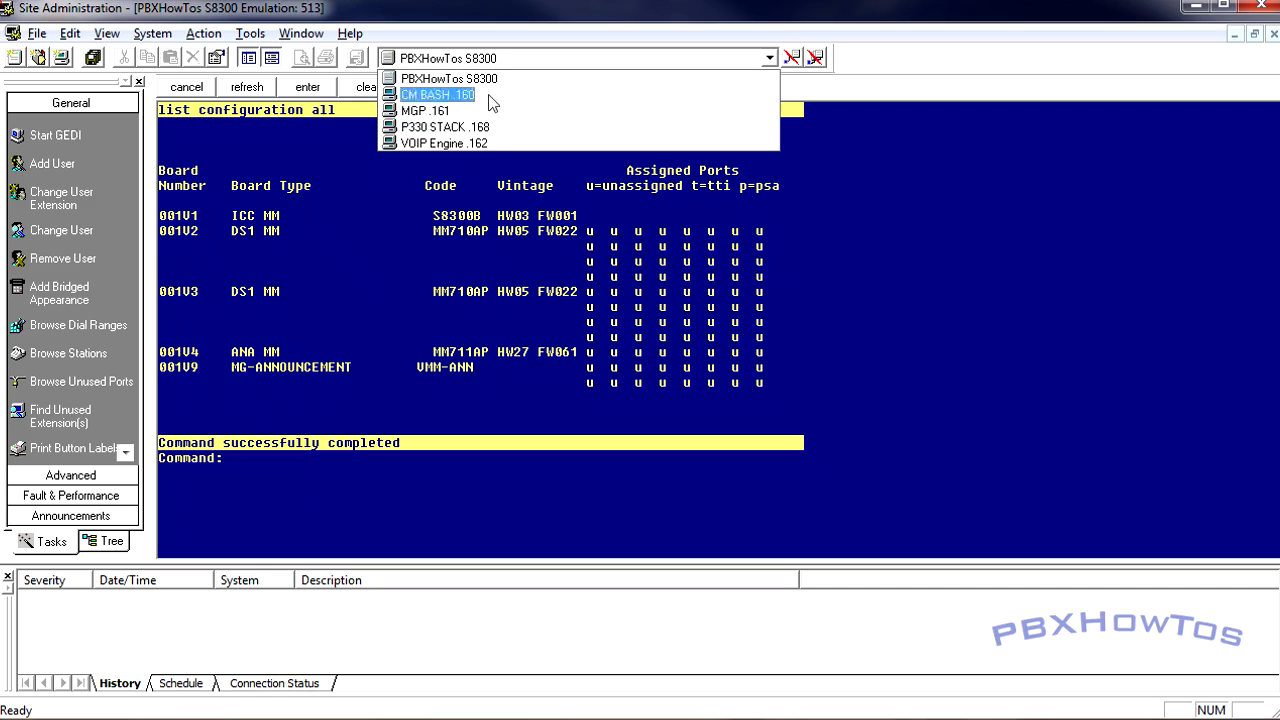
mouse_move(443, 143)
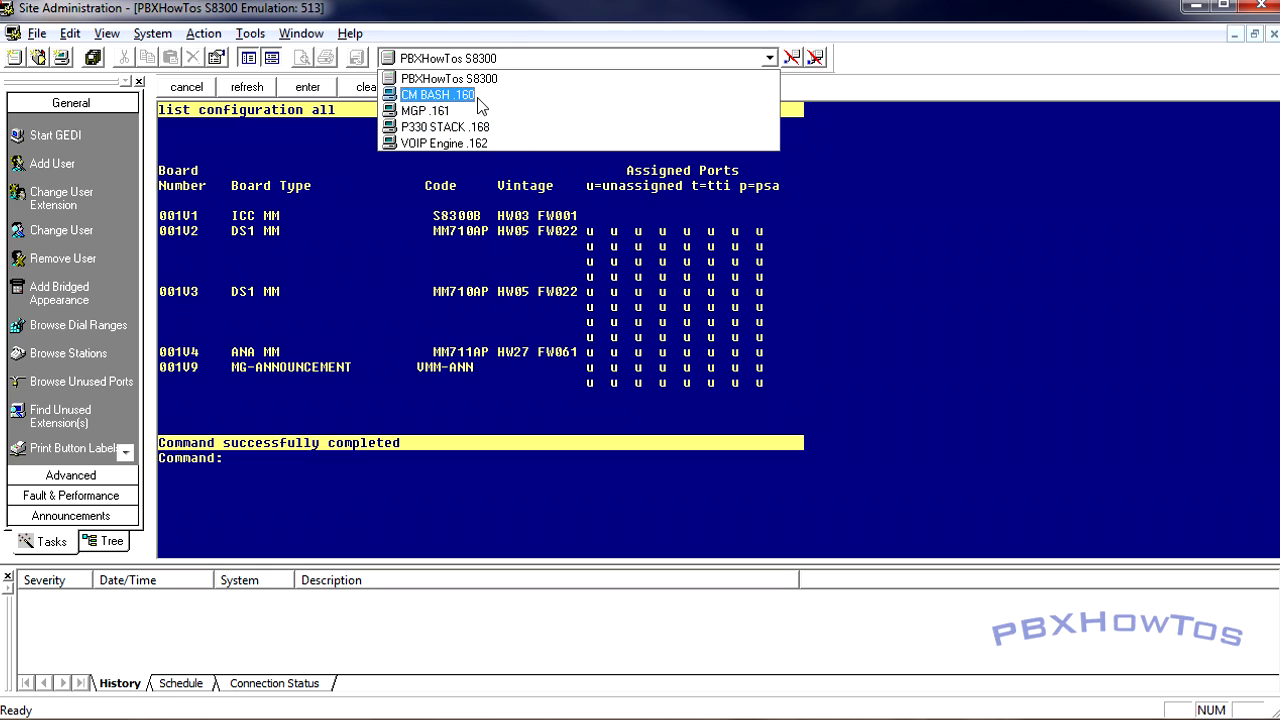
Step: Select CM BASH .160 and review its login and 192.168.1.160 port 23 connection properties, then cancel
left_click(152, 33)
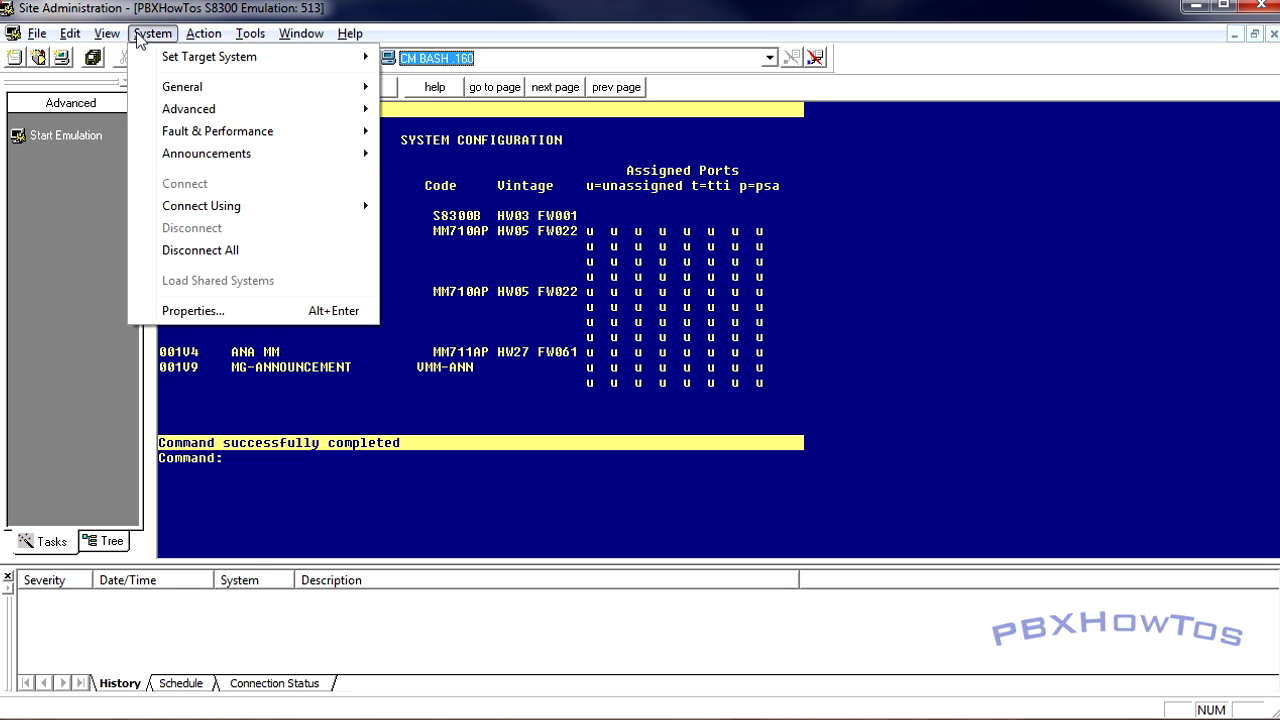
left_click(192, 310)
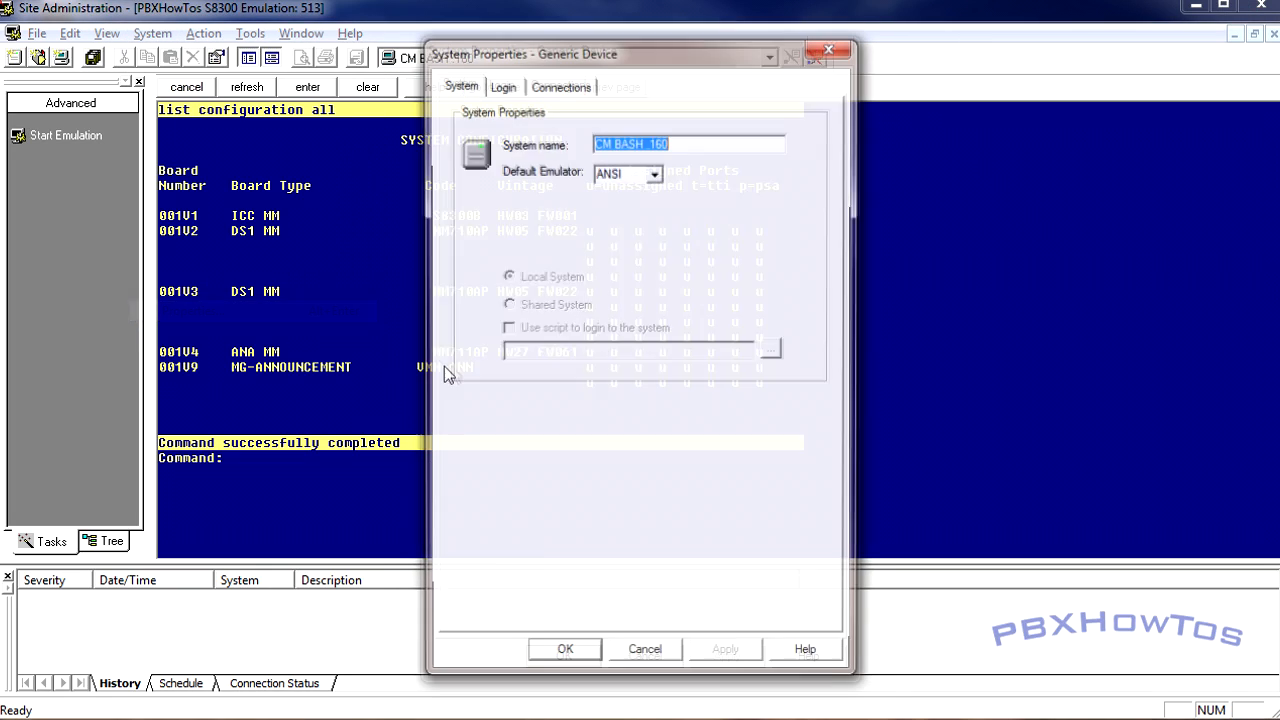
left_click(502, 87)
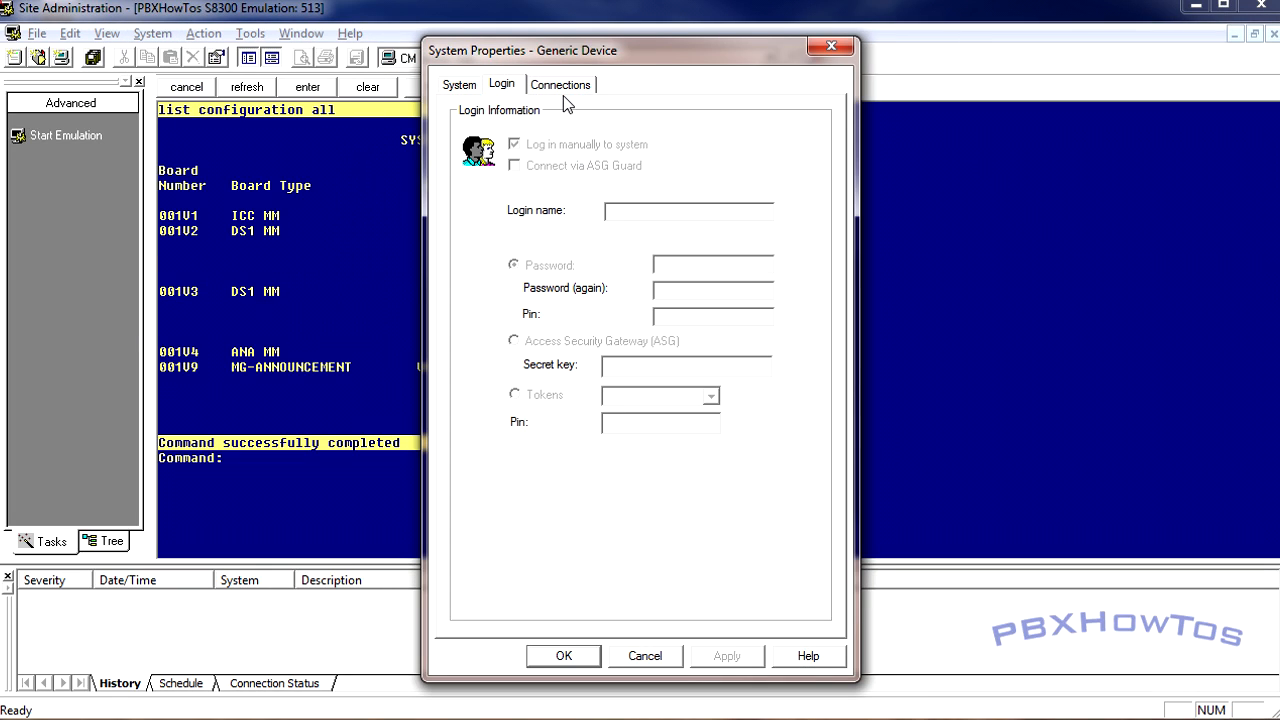
mouse_move(580, 115)
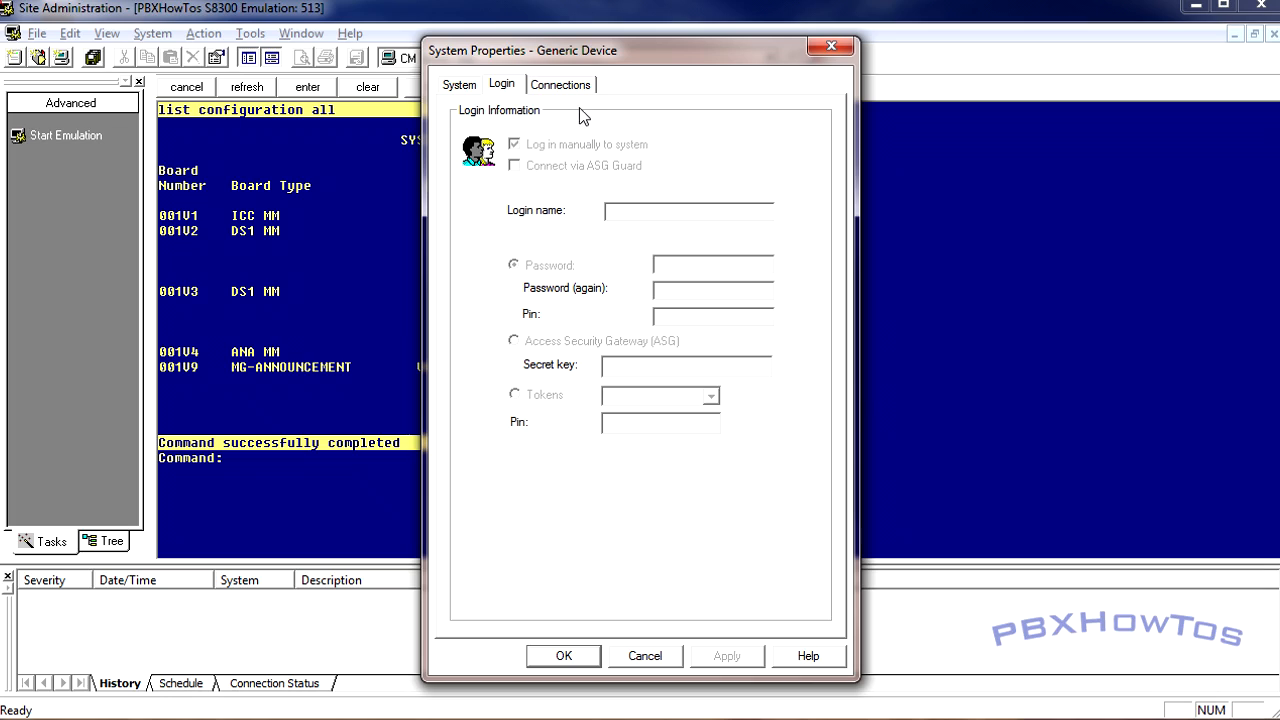
left_click(560, 84)
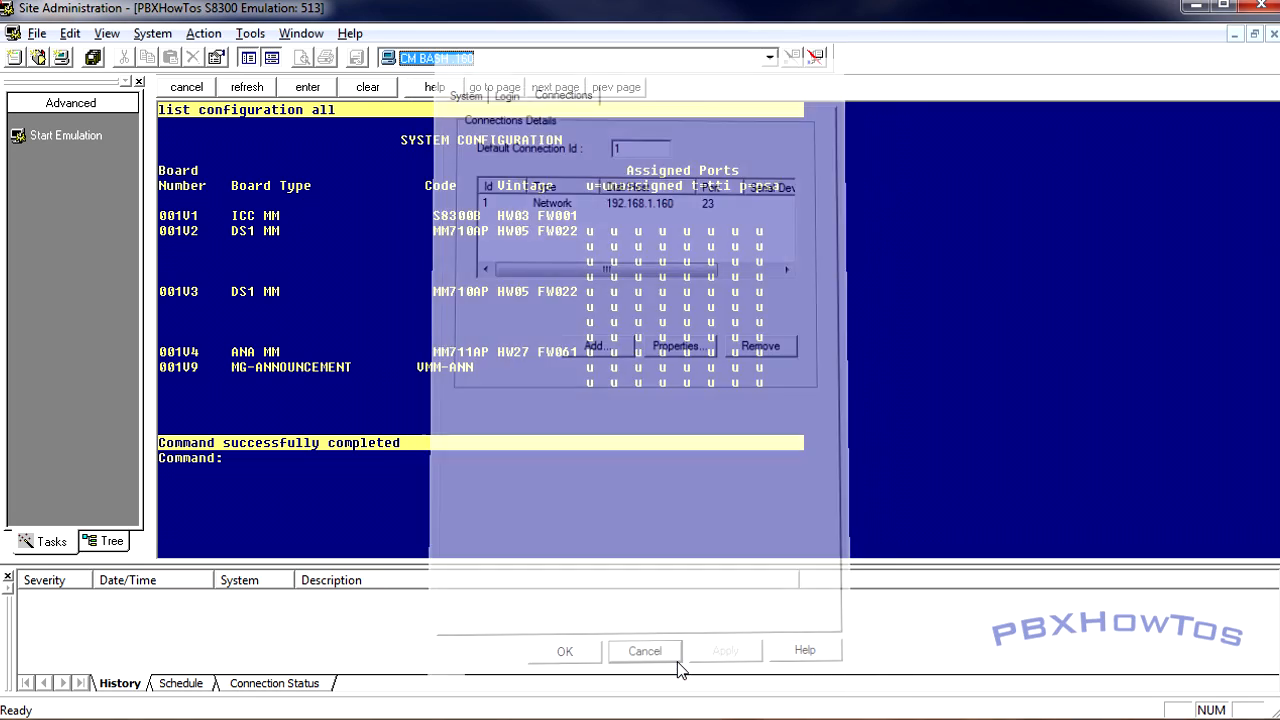
left_click(644, 650)
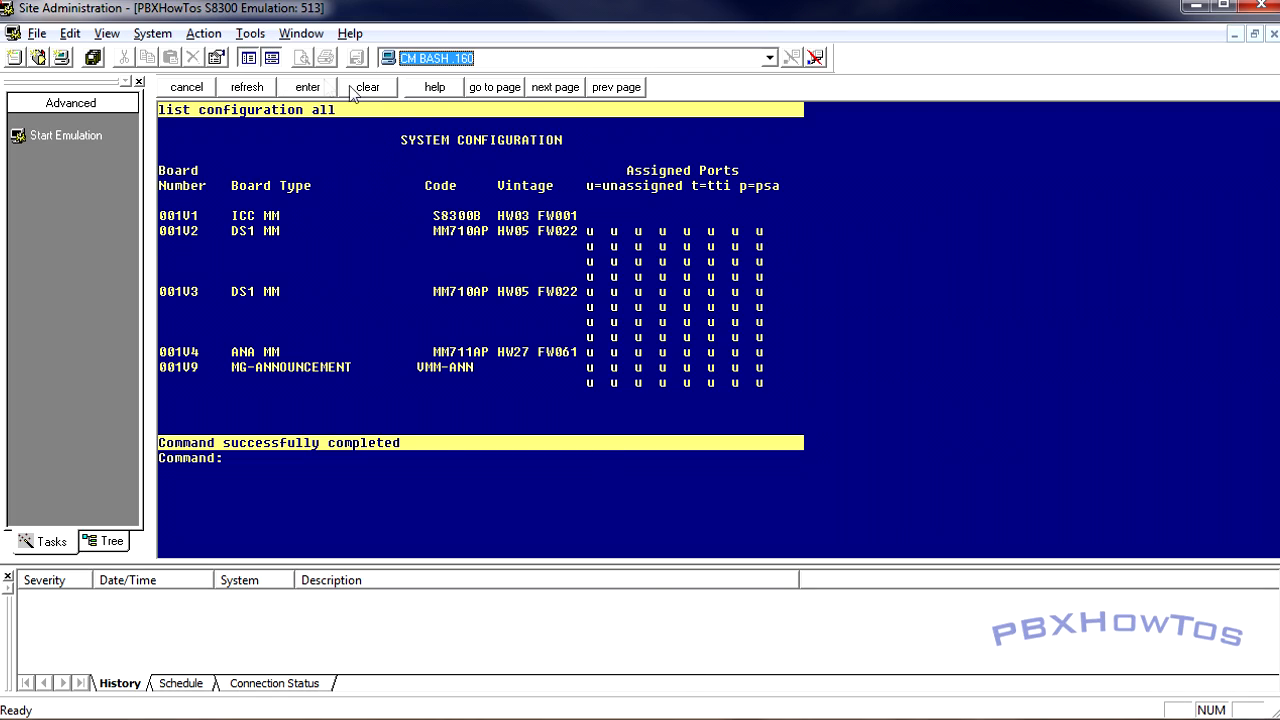
mouse_move(225, 78)
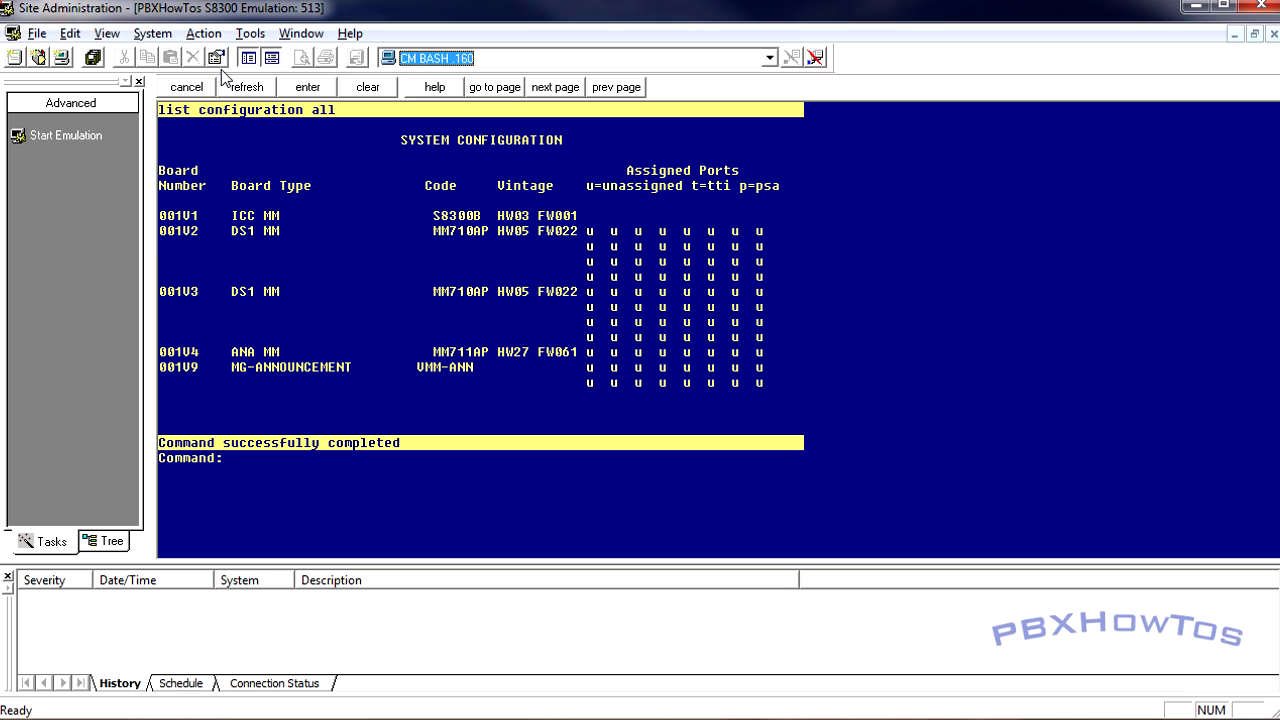
mouse_move(1243, 65)
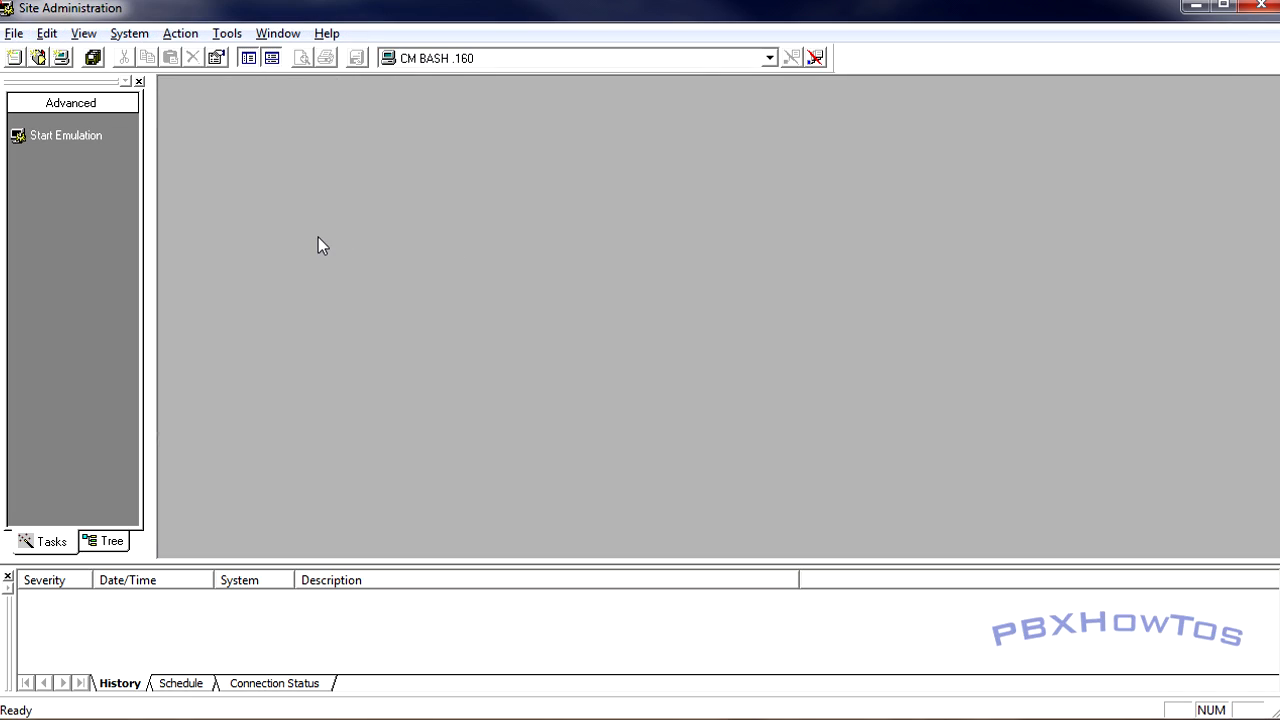
Step: Show Connection Status, with the 192.168.1.160 link idle
left_click(274, 683)
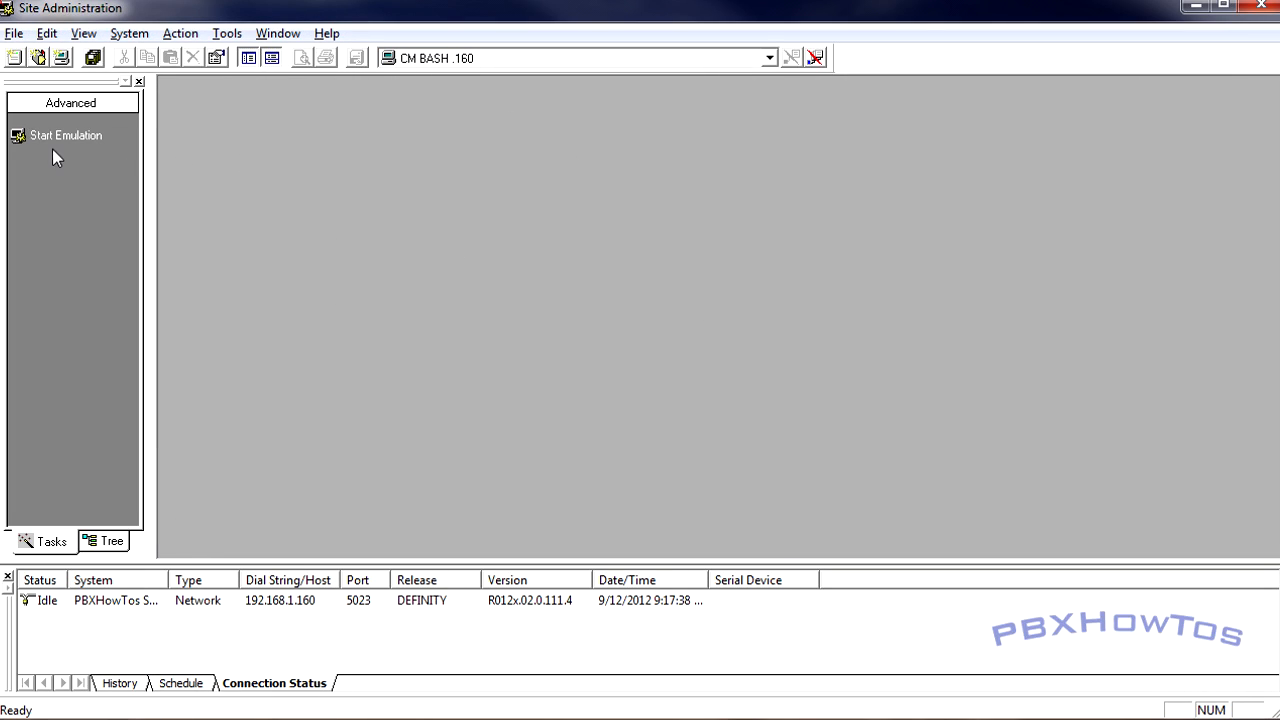
Step: Start a maximized terminal emulation session to CM BASH .160
left_click(65, 135)
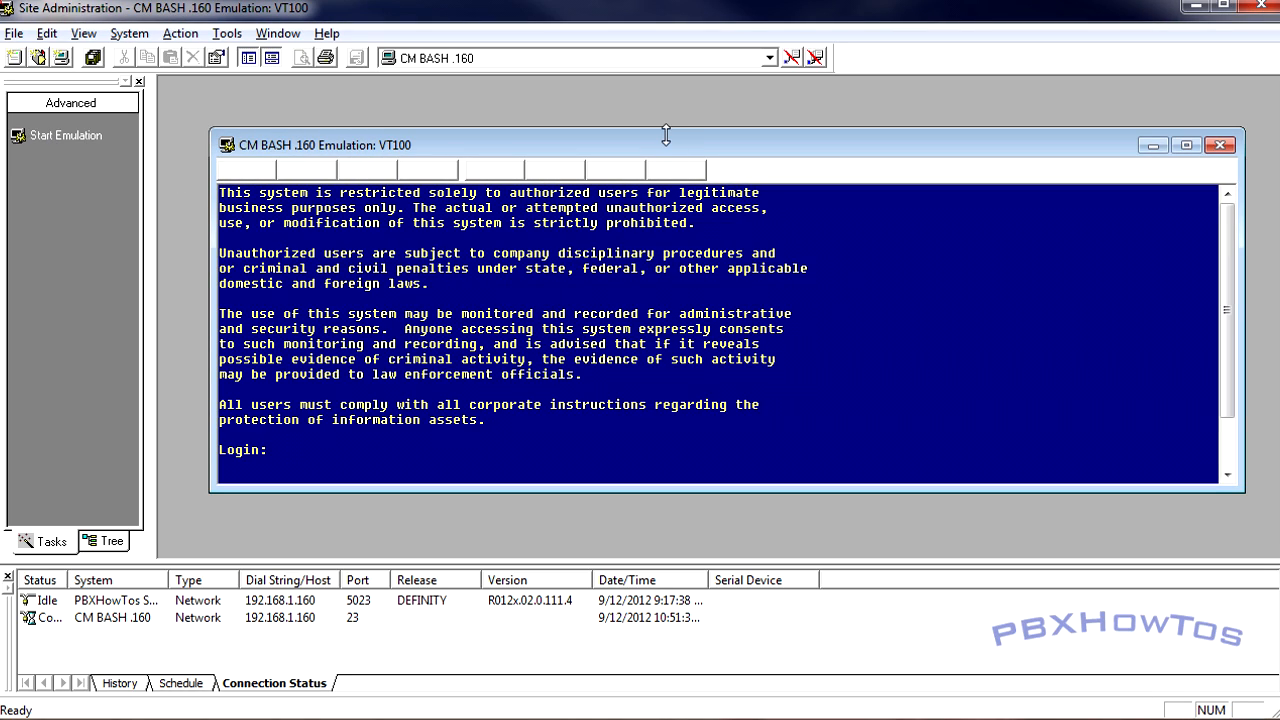
left_click(1186, 145)
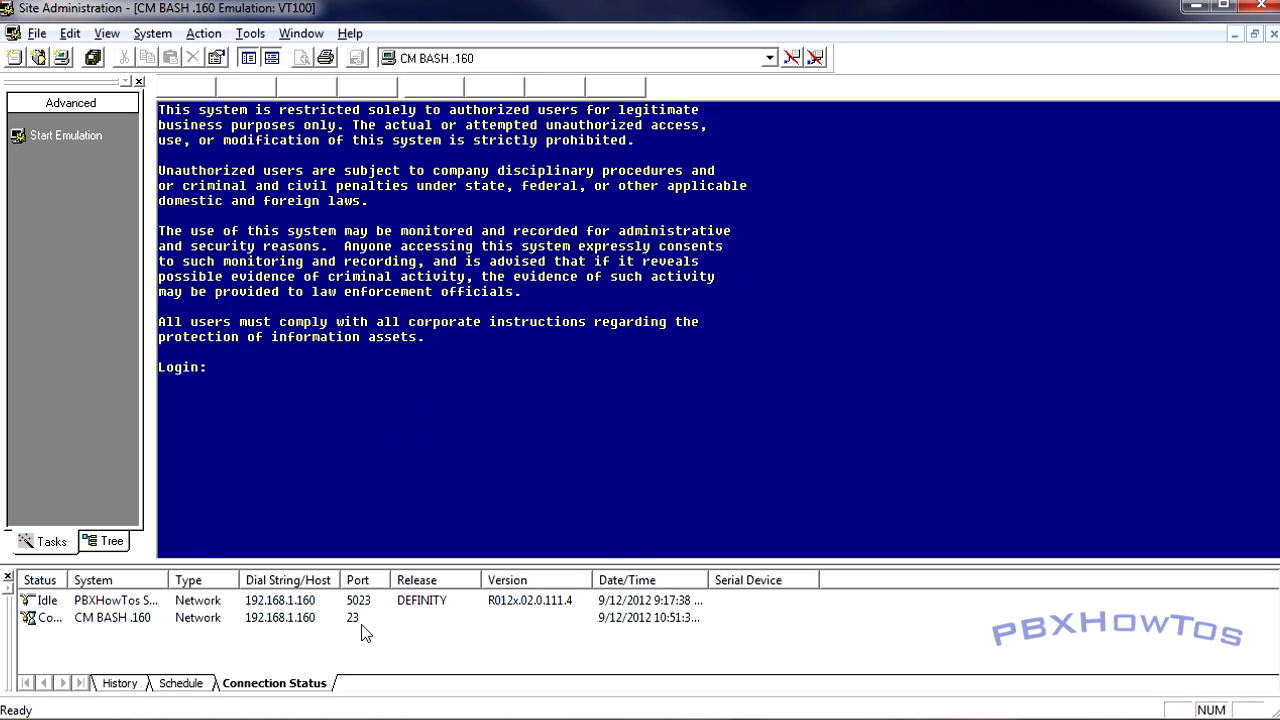
mouse_move(295, 399)
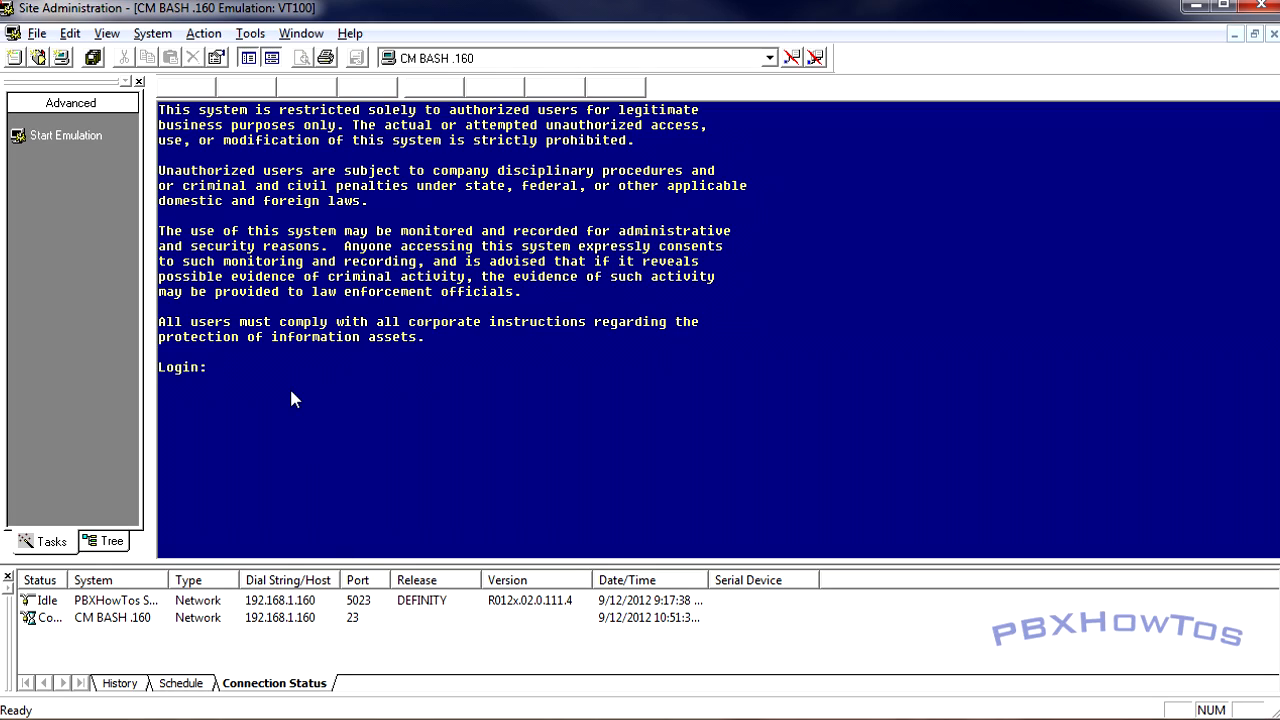
Step: Log in as dadmin with the default vt100 terminal type
type("dadmin")
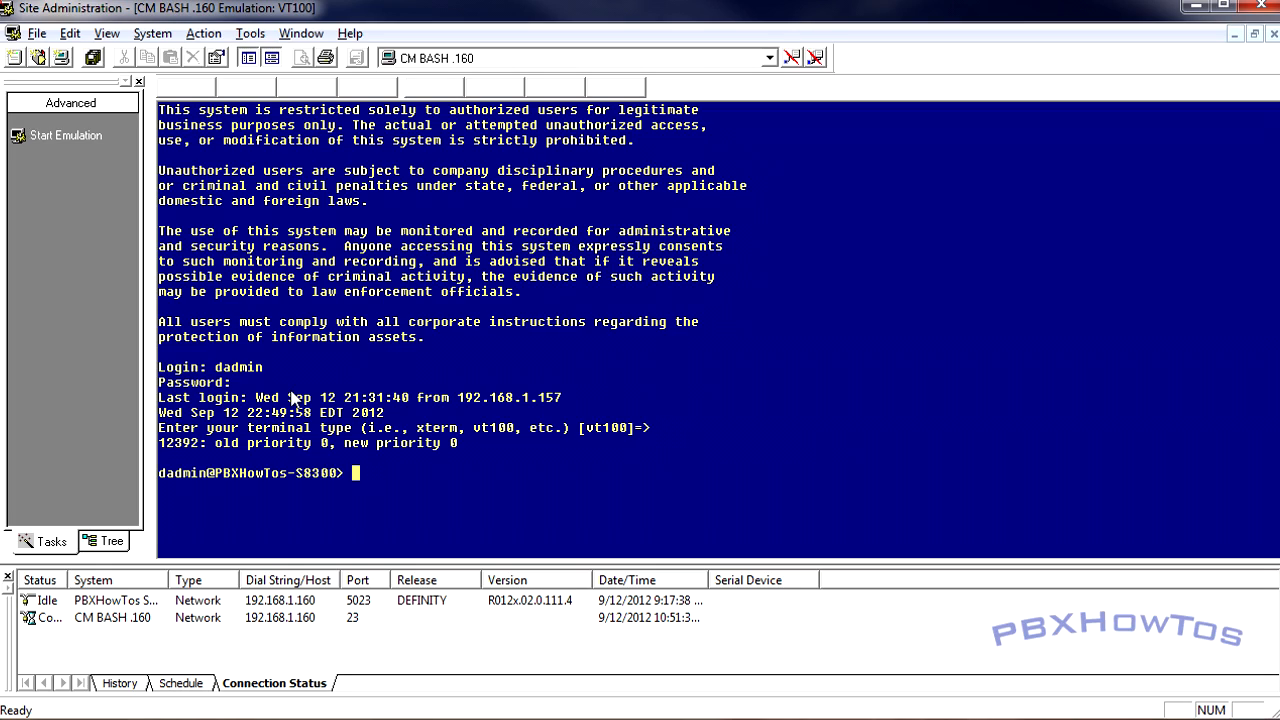
mouse_move(190, 480)
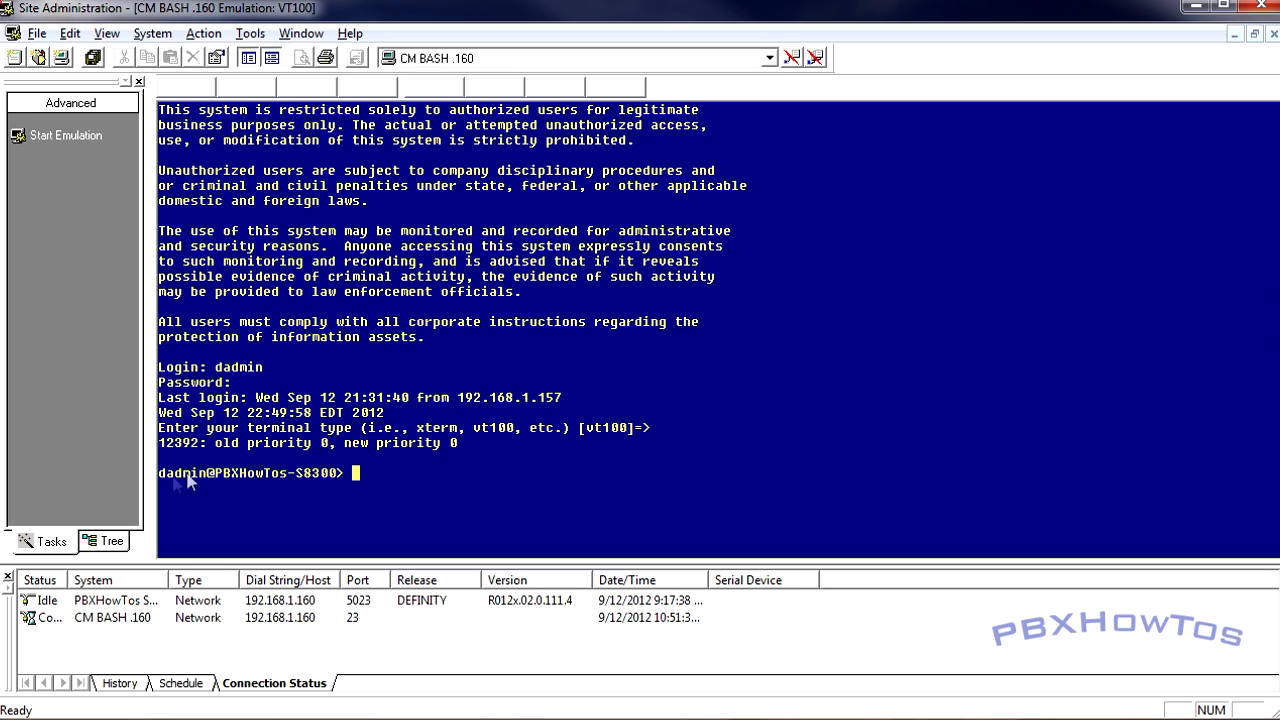
mouse_move(293, 495)
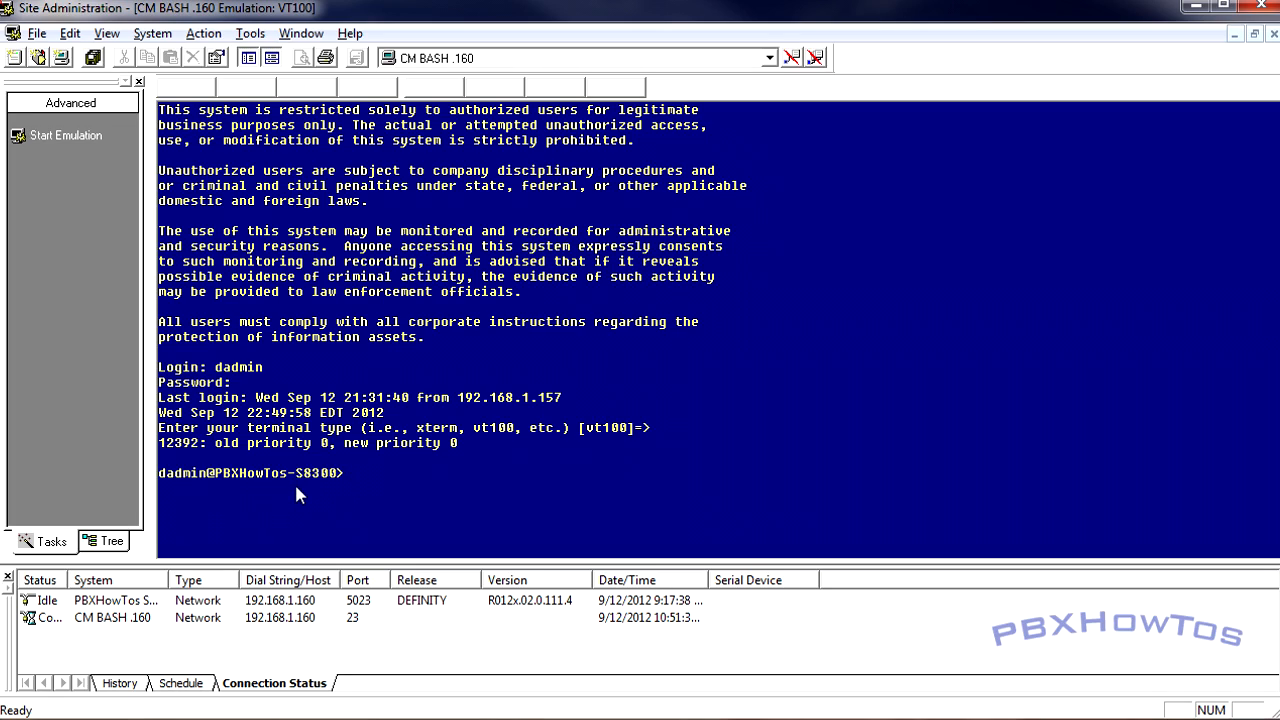
mouse_move(378, 411)
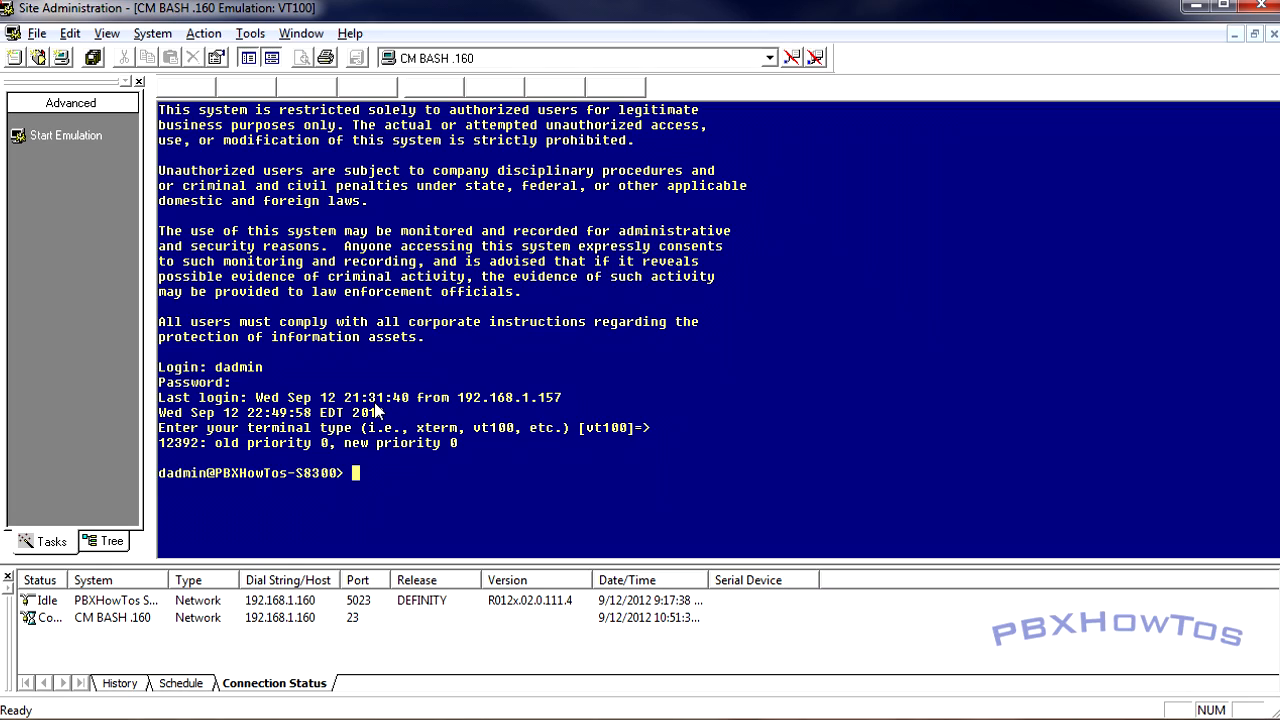
Step: Run serialnumber to show the MGP serial number
type("s")
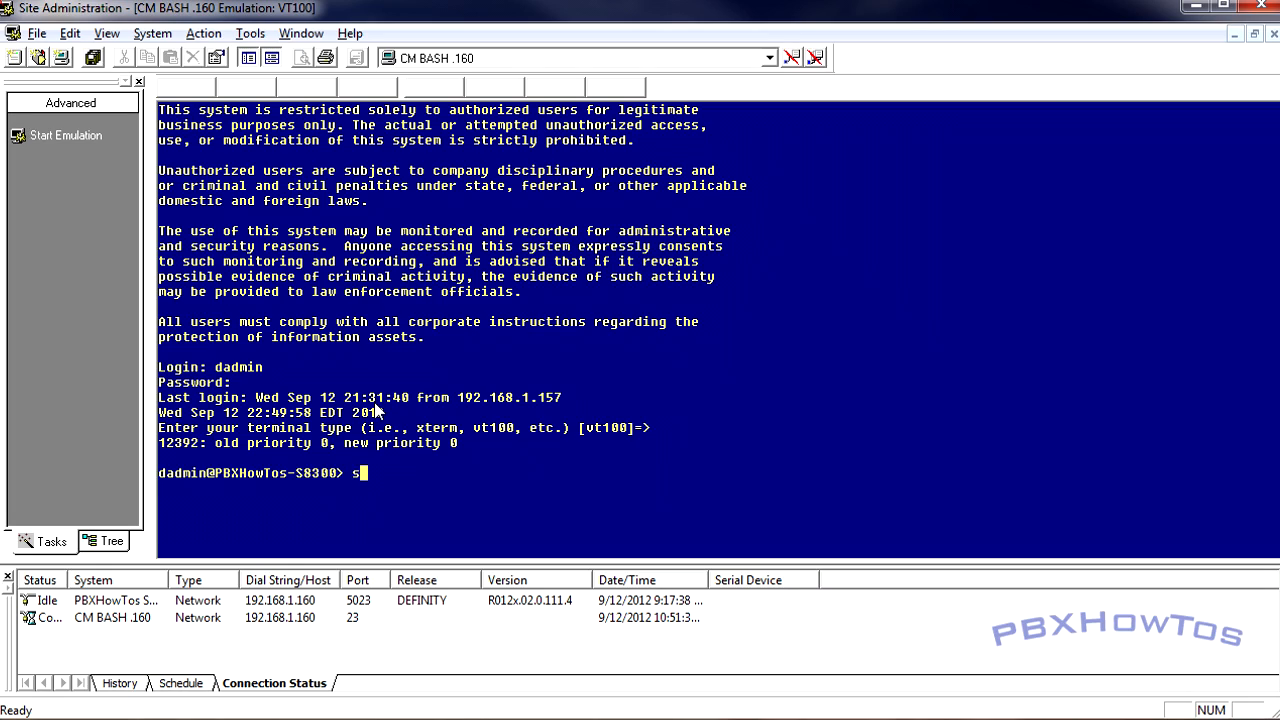
type("erialnumber")
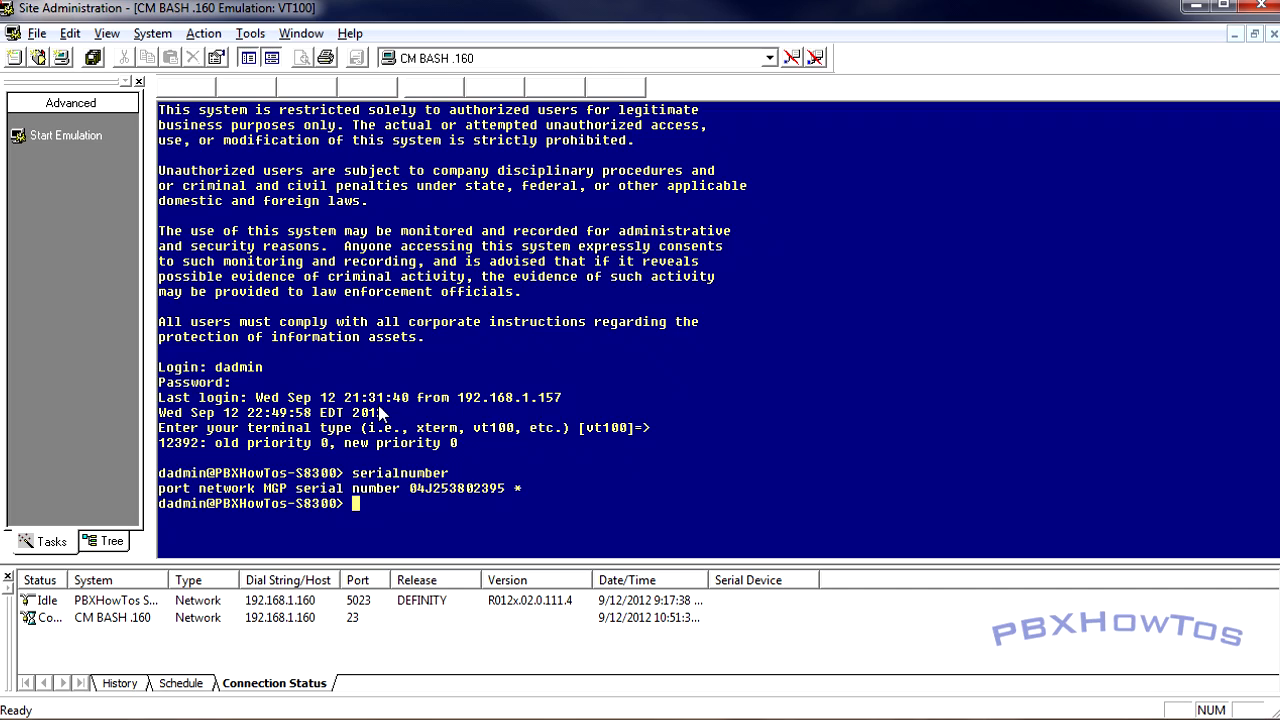
Step: Run statuslicense and almdisplay, showing Normal license mode and no alarms
type("status1")
type("almdisplay")
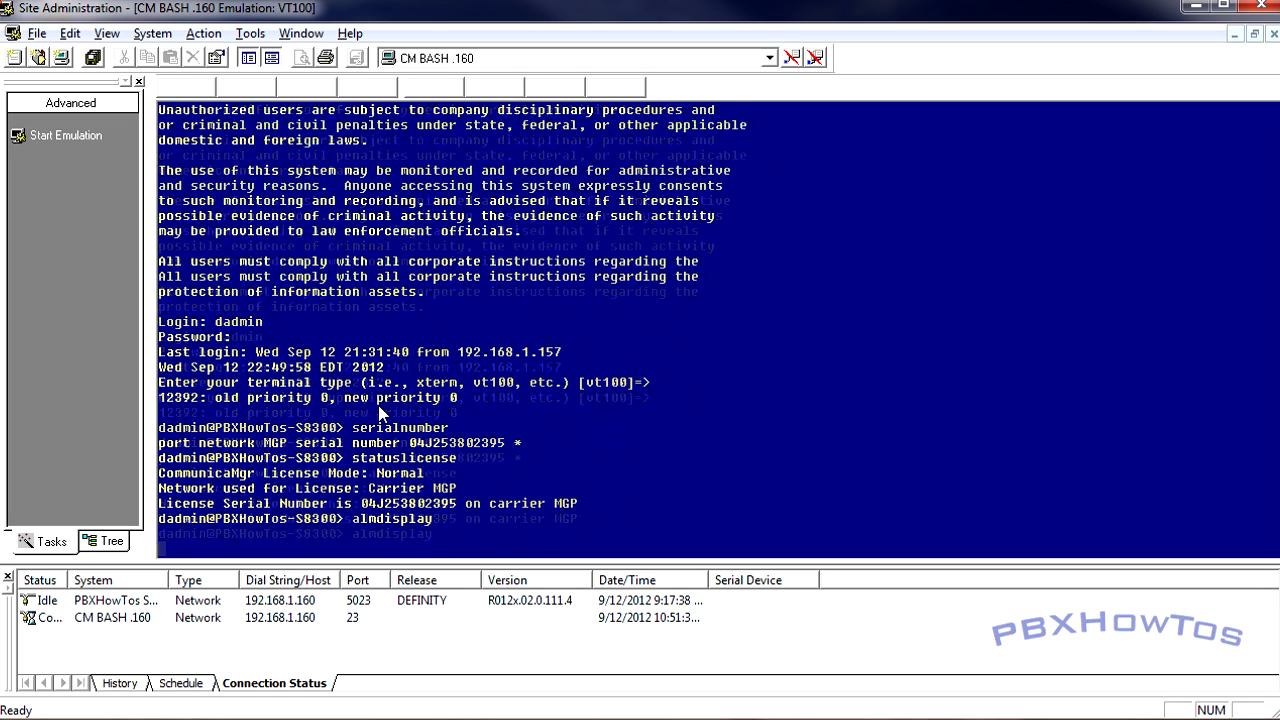
key("Return")
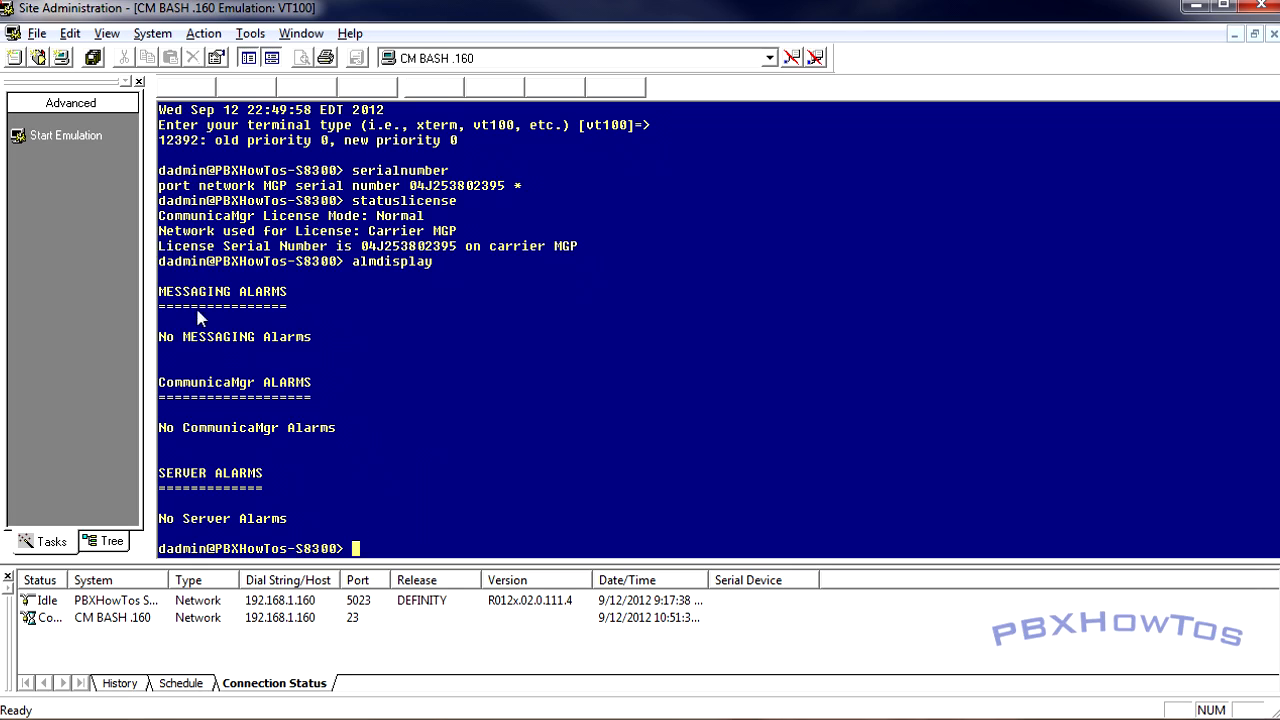
mouse_move(270, 425)
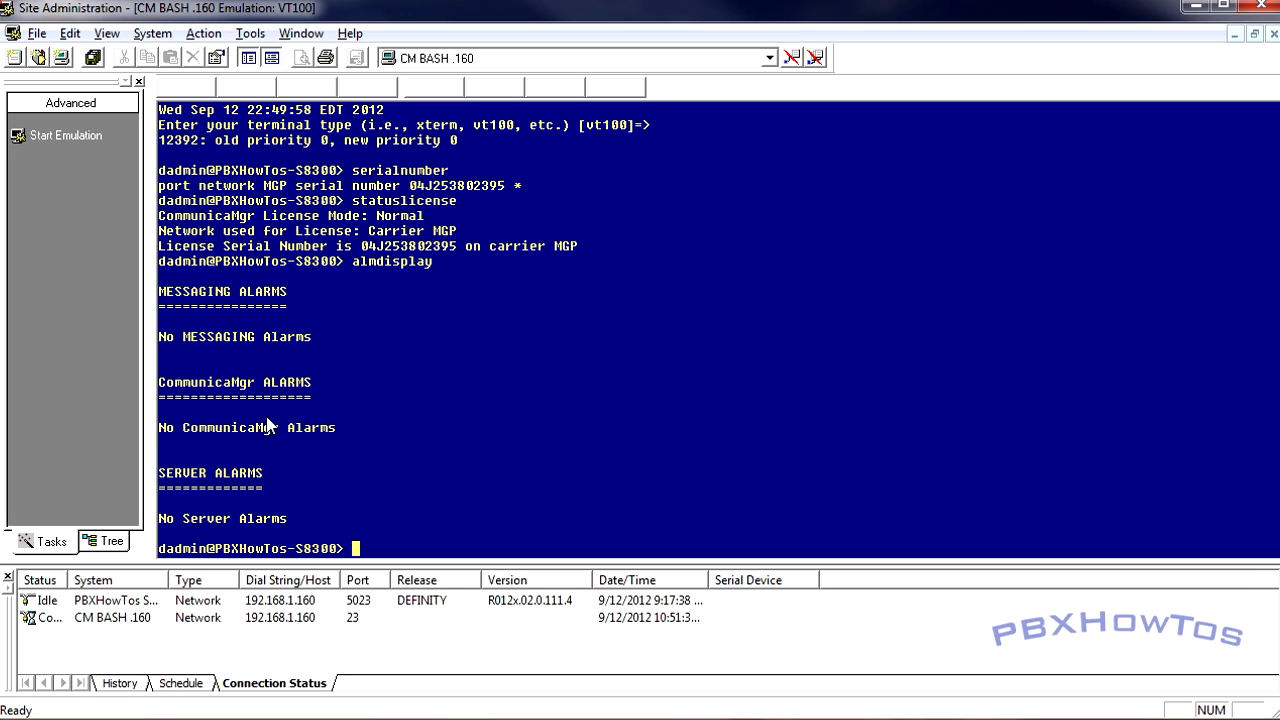
mouse_move(278, 424)
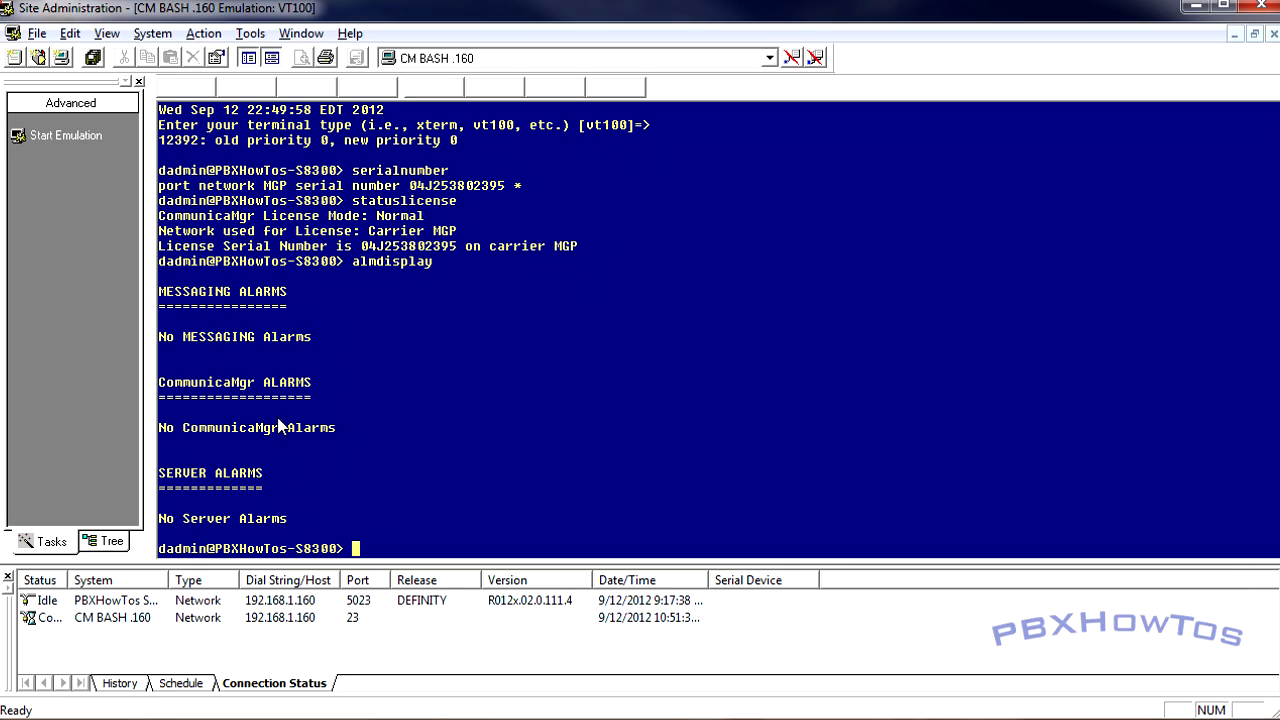
Step: Run statapp, listing applications mostly UP with ENV, arbiter and dupmgr OFF
type("statapp")
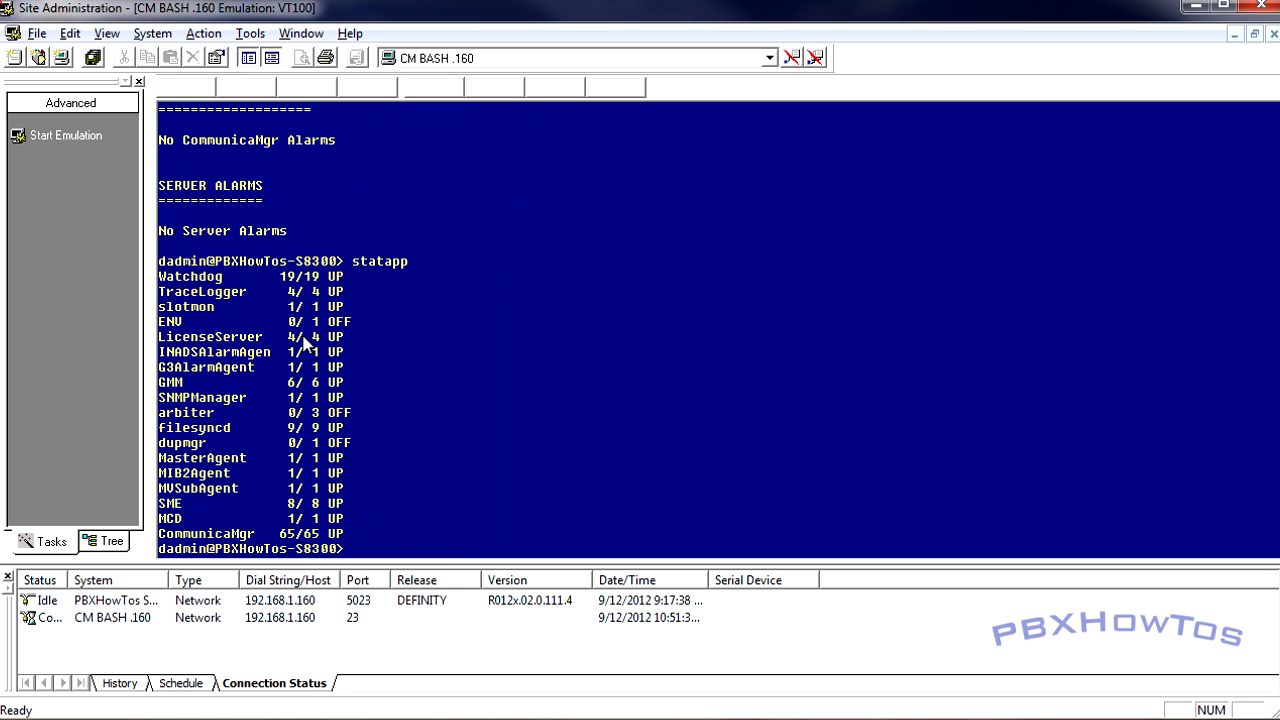
mouse_move(295, 442)
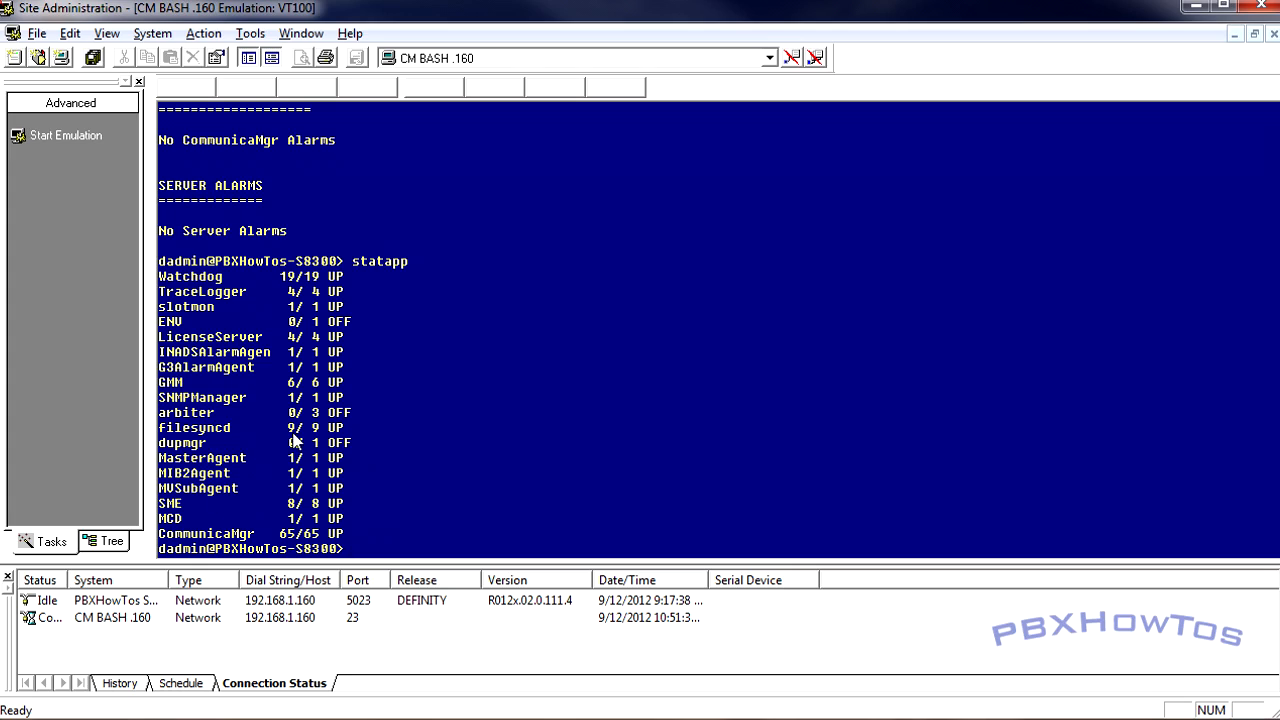
mouse_move(585, 450)
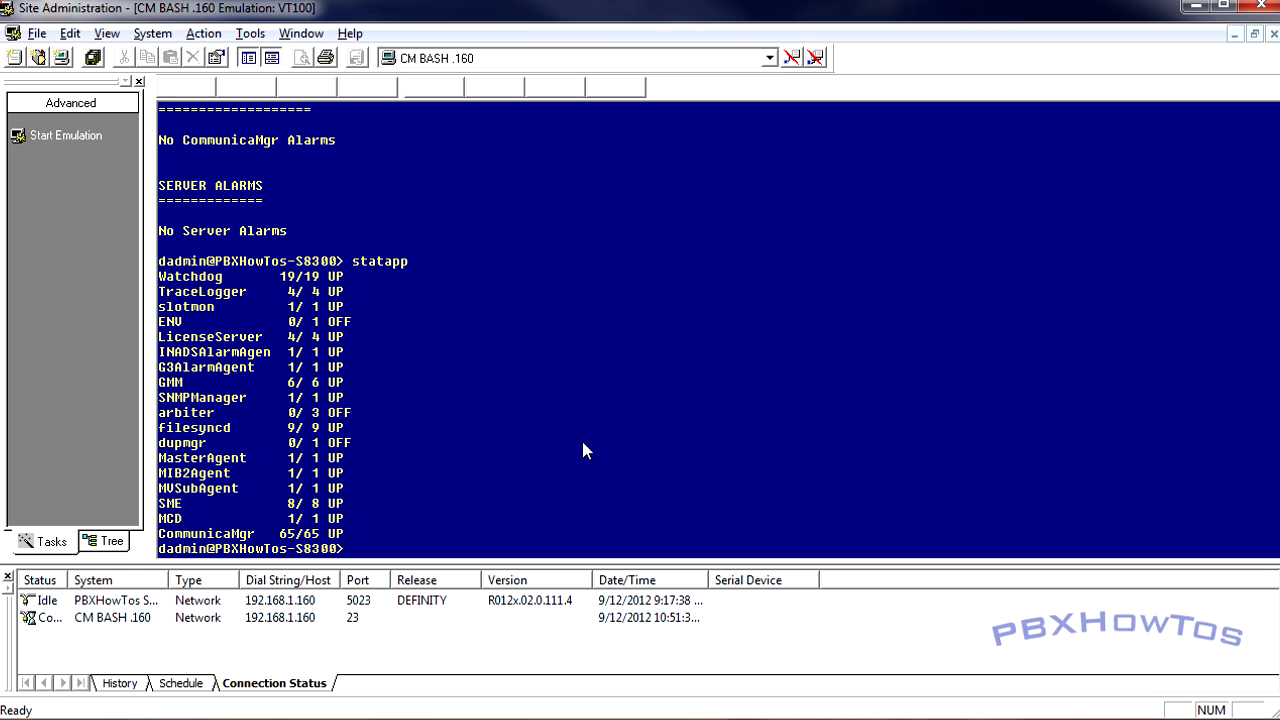
Step: Run swversion, showing release R012x.02.0.111.4 and installed updates
type("swversion")
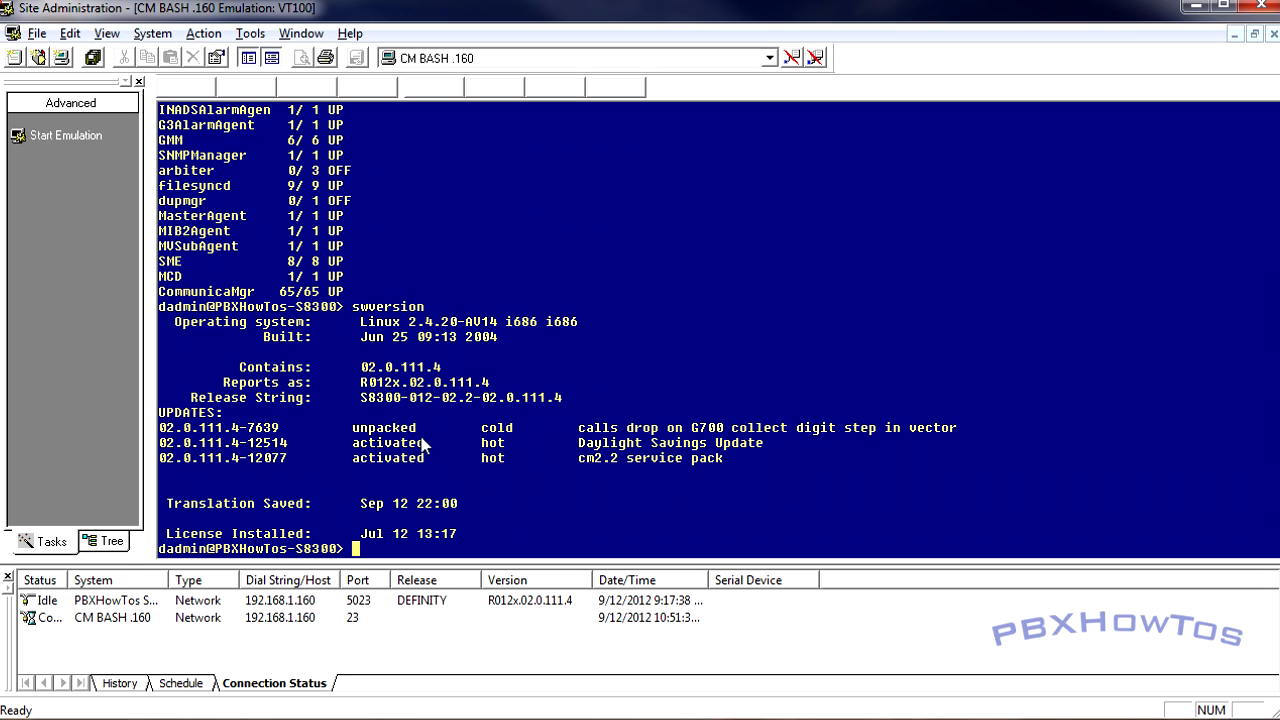
mouse_move(390, 362)
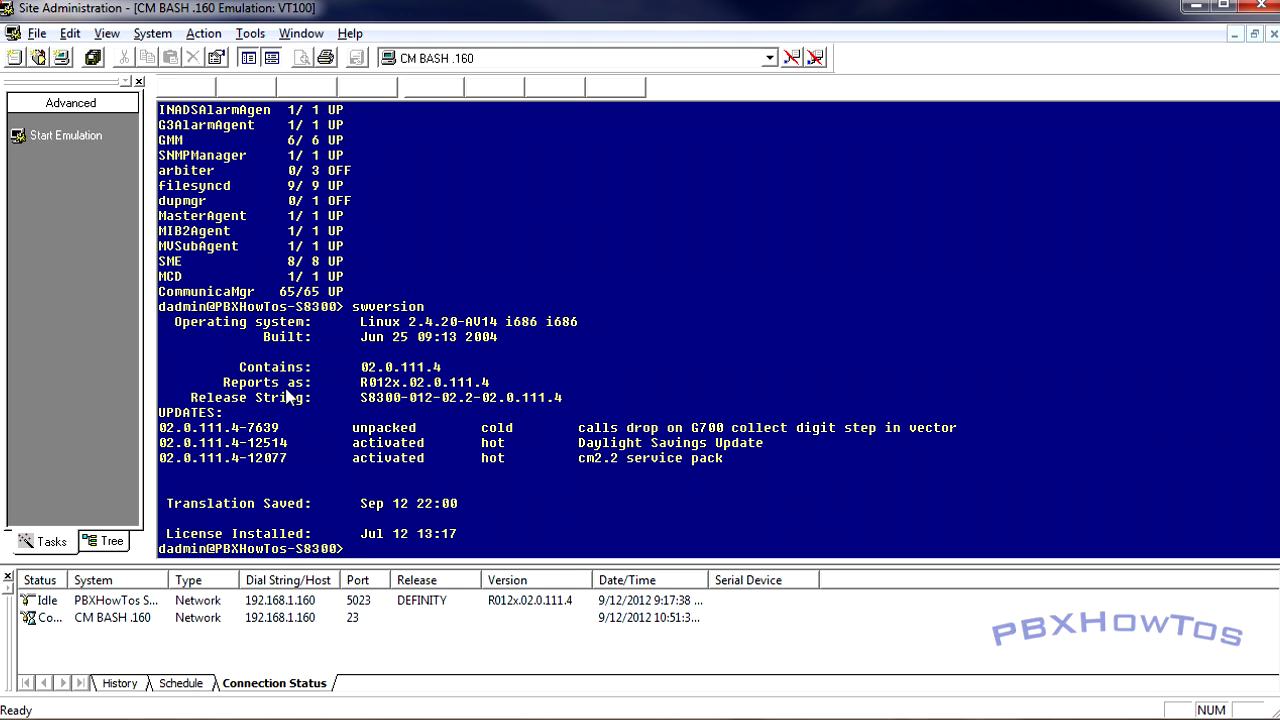
mouse_move(357, 390)
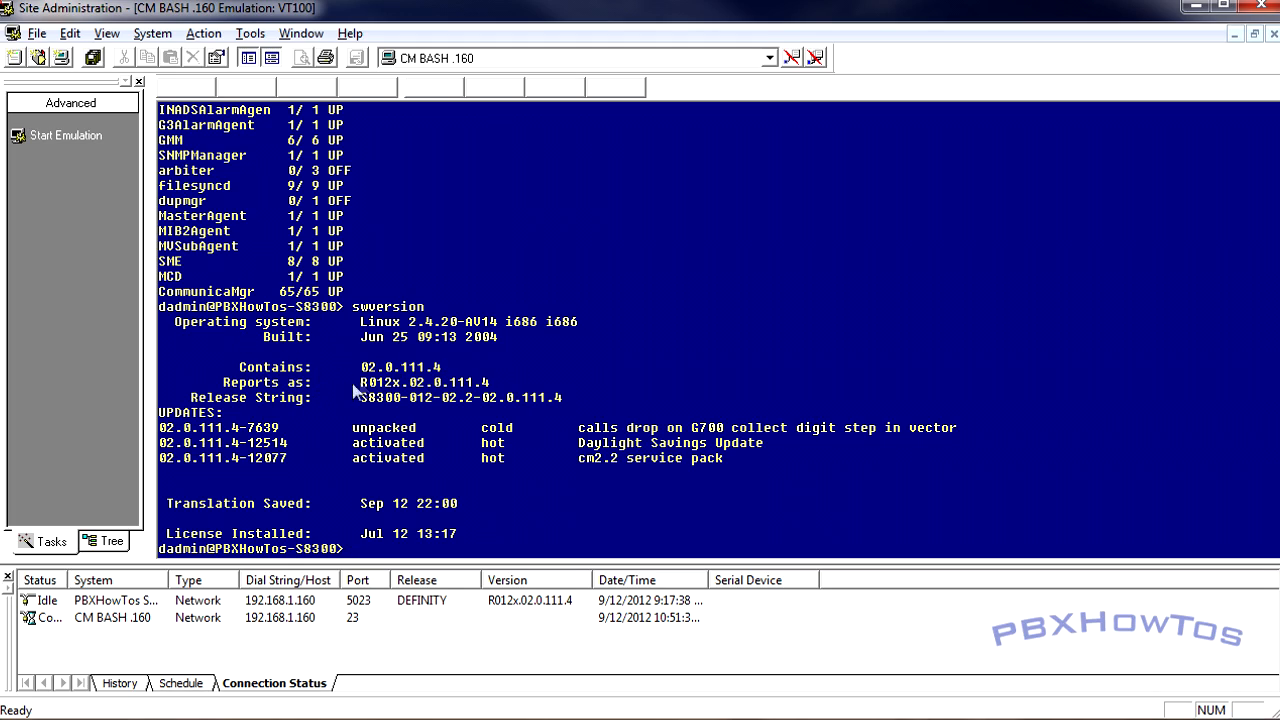
mouse_move(440, 397)
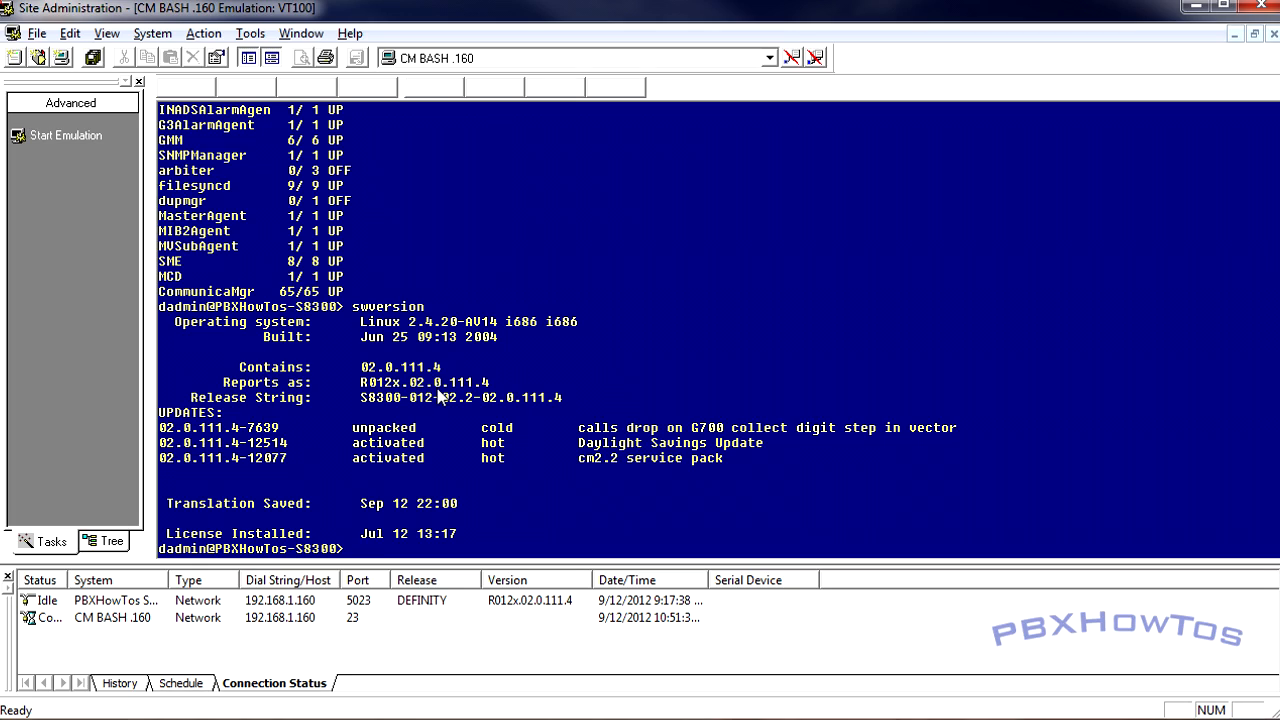
mouse_move(408, 401)
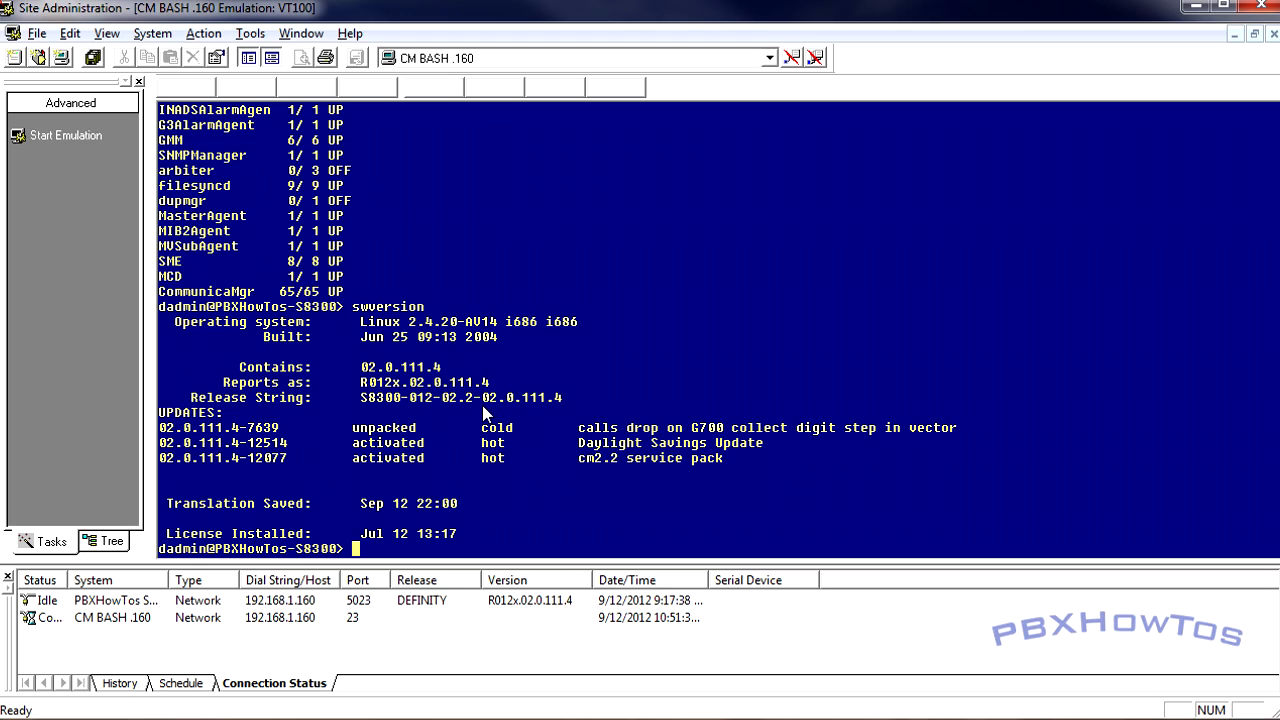
mouse_move(589, 486)
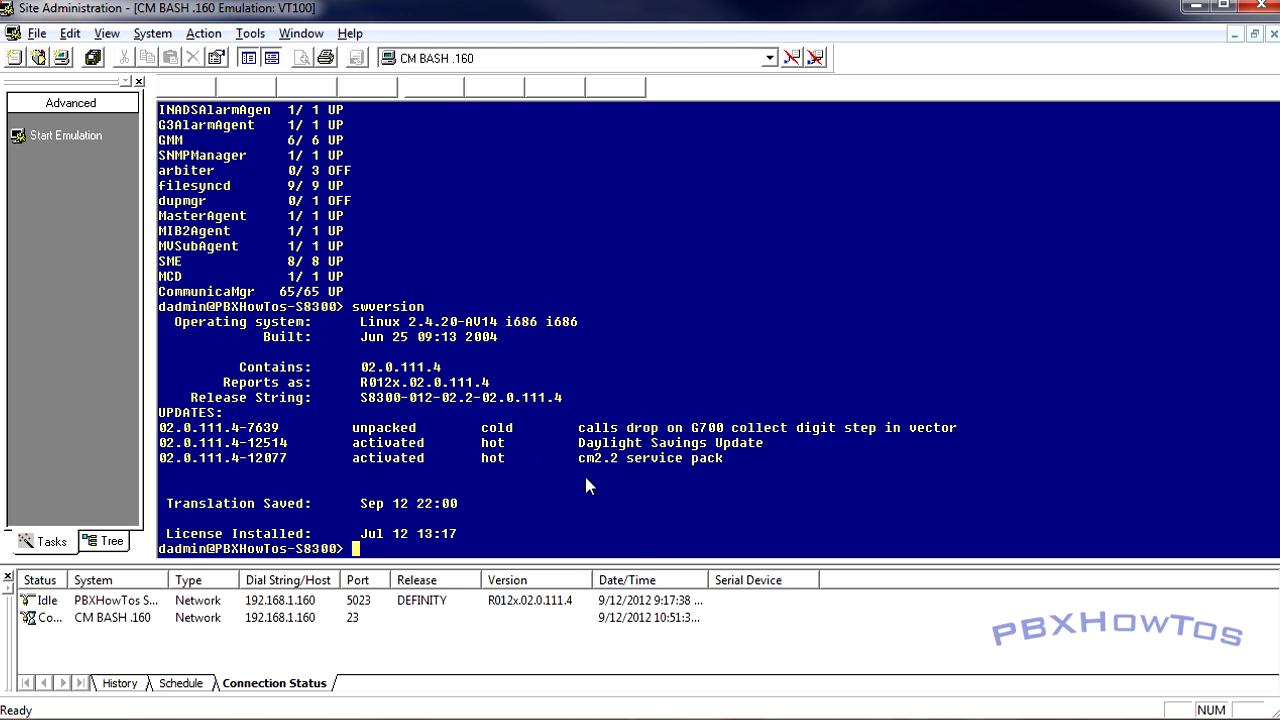
mouse_move(425, 400)
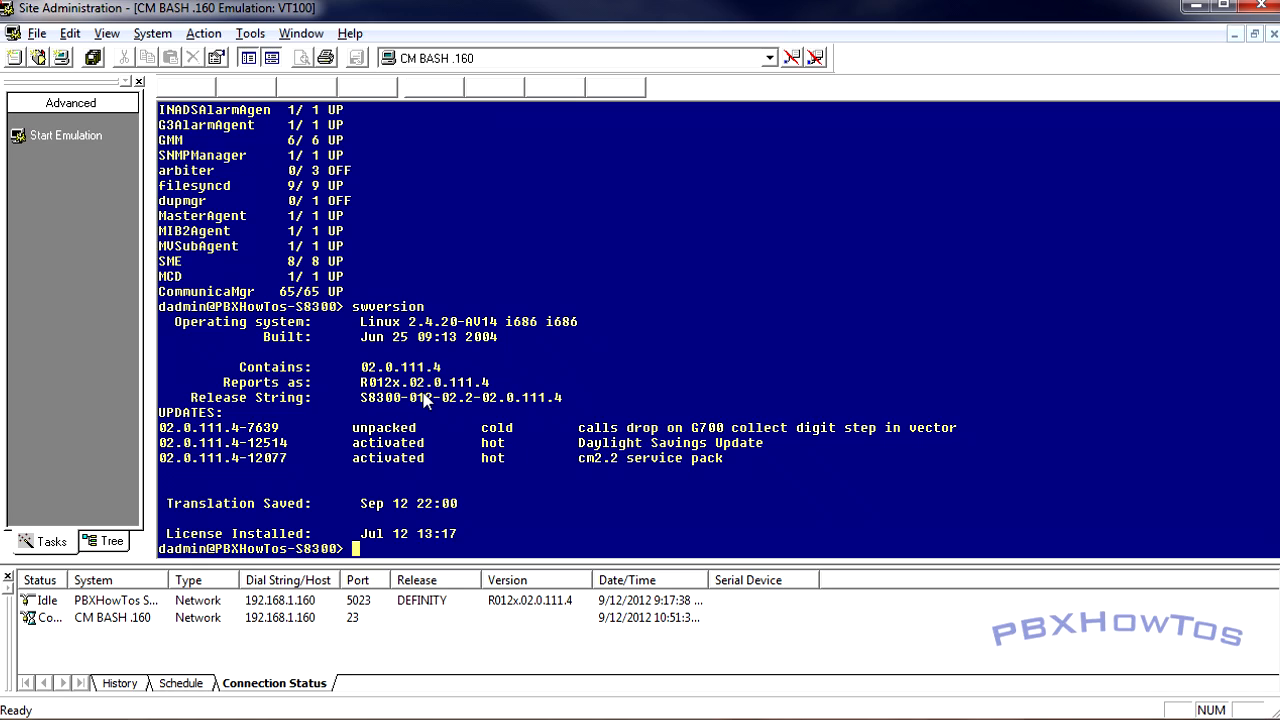
mouse_move(420, 398)
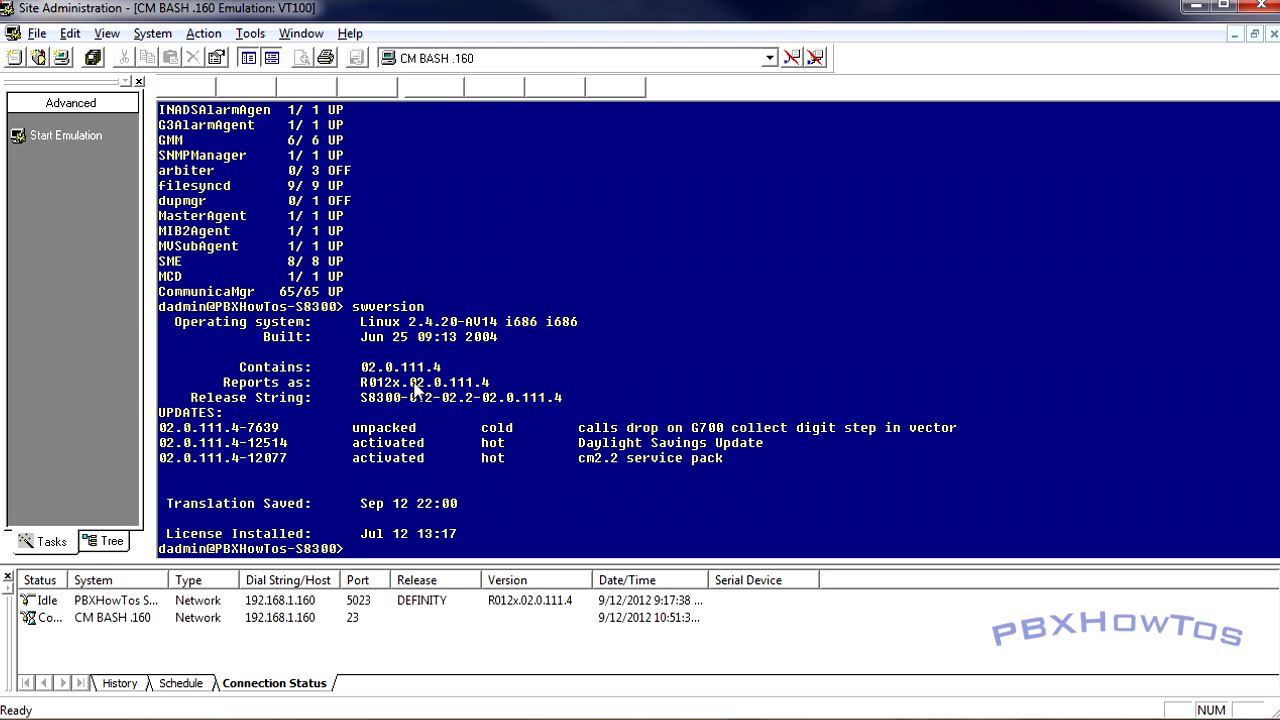
mouse_move(430, 528)
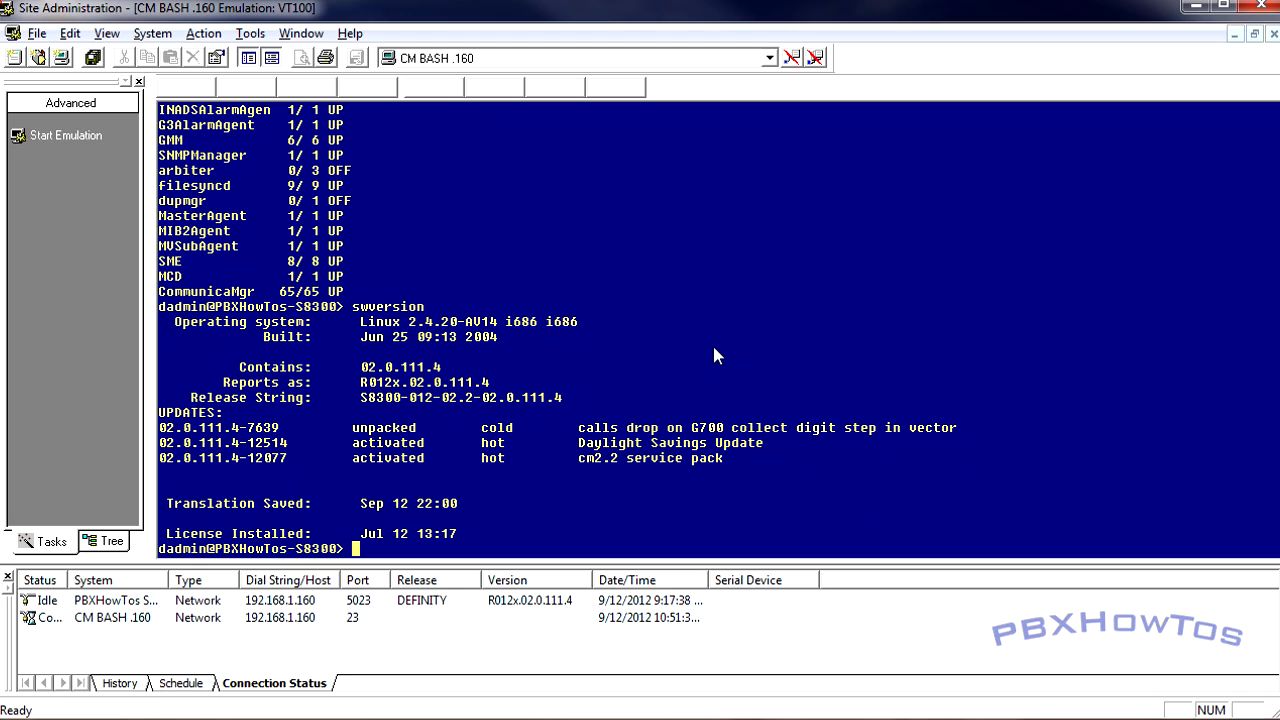
type("product")
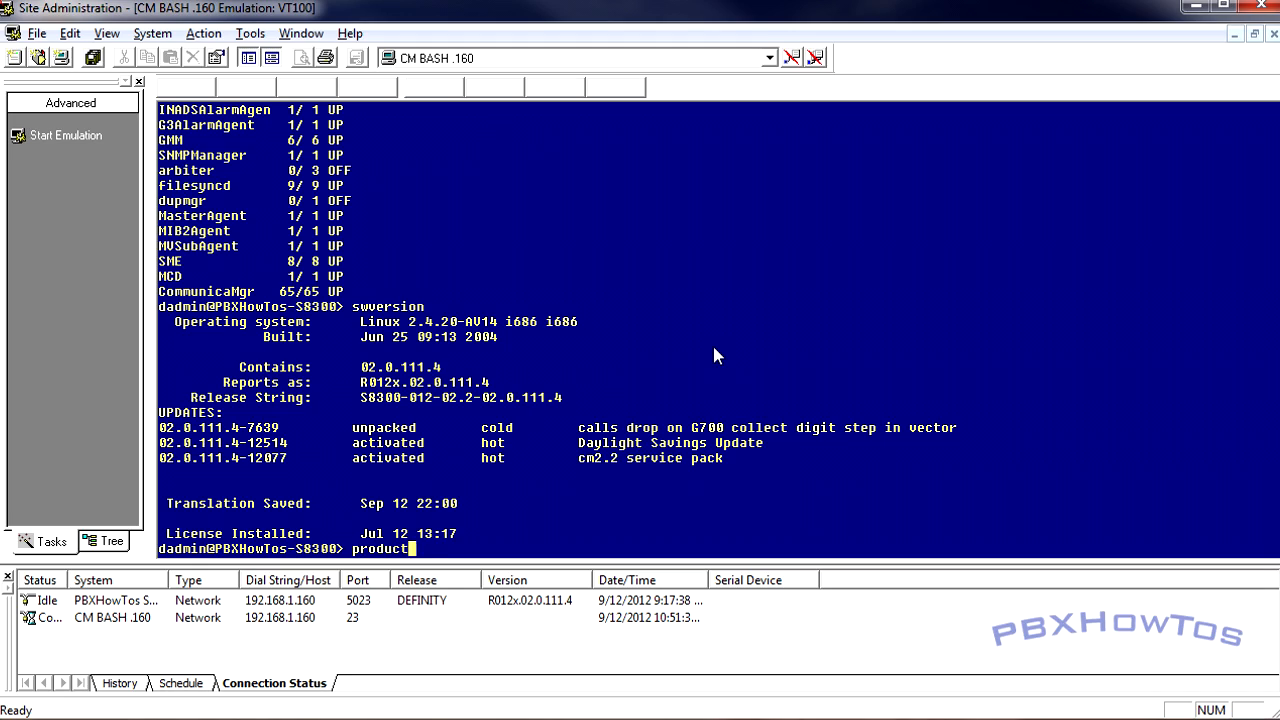
type("id")
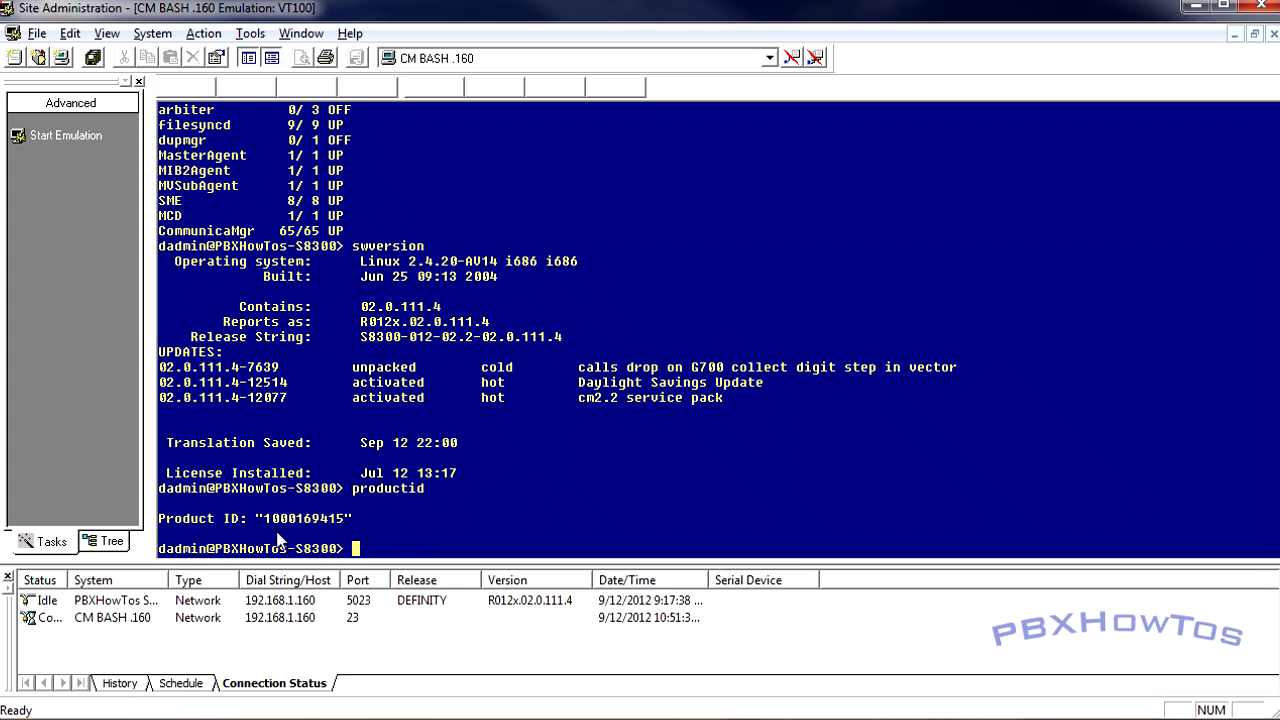
mouse_move(623, 453)
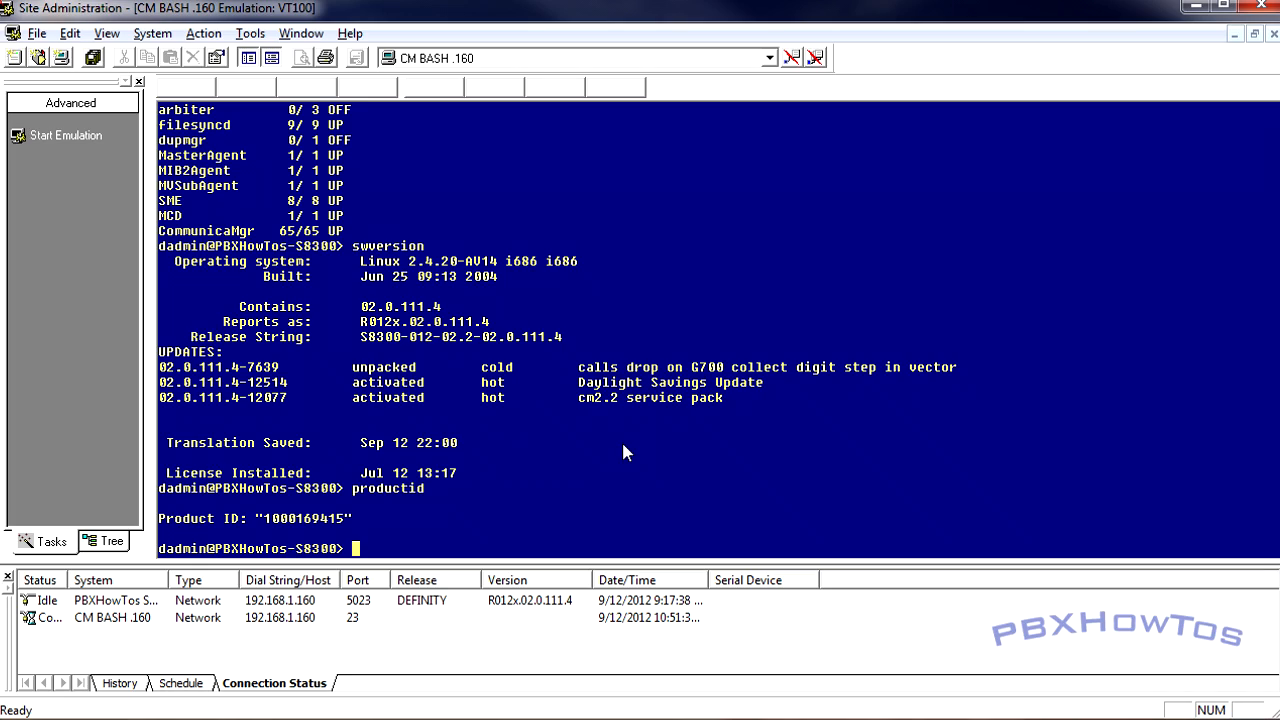
Step: Run ipsiversion -a in the bash shell, which reports no matching IPSIs
type("ipsiversion -a")
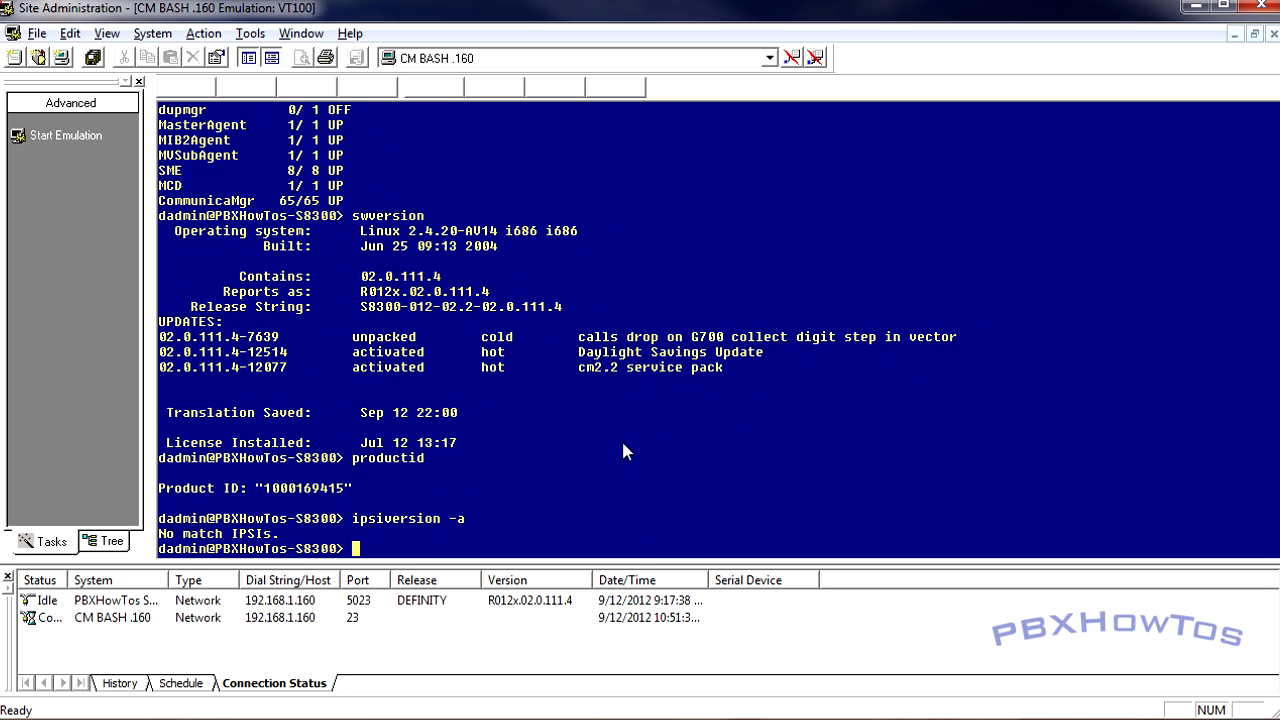
mouse_move(613, 454)
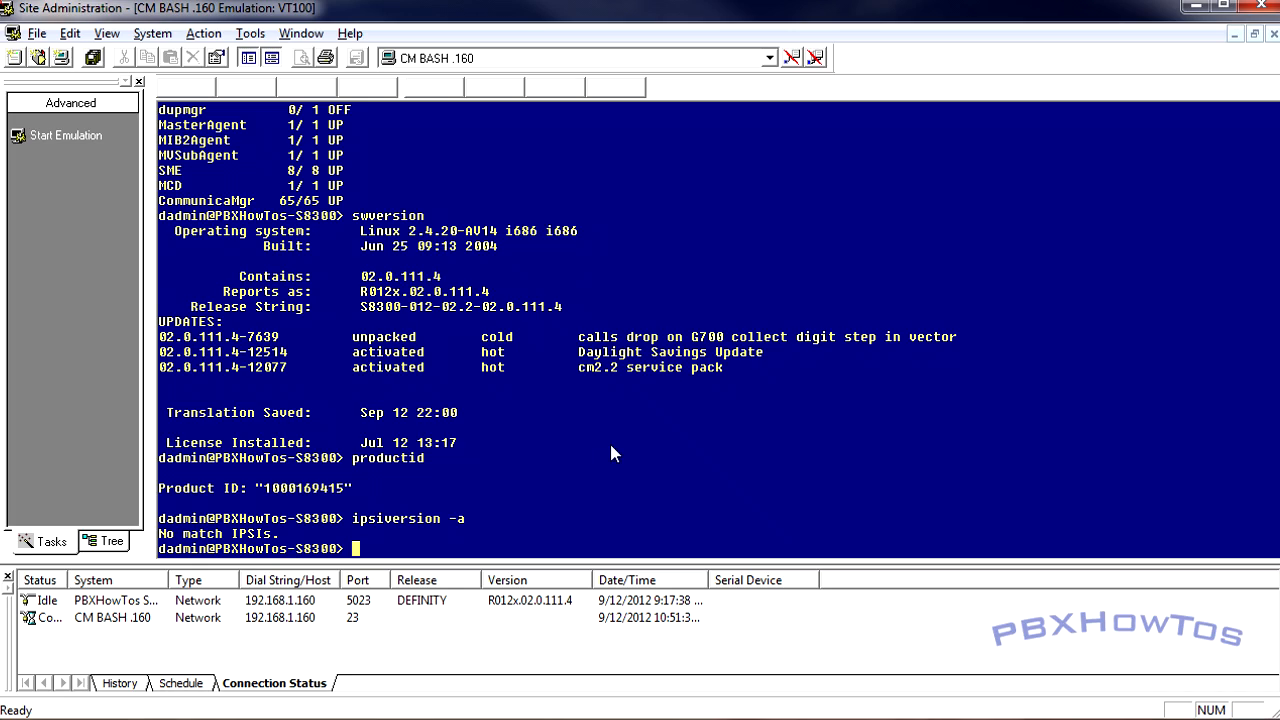
mouse_move(827, 643)
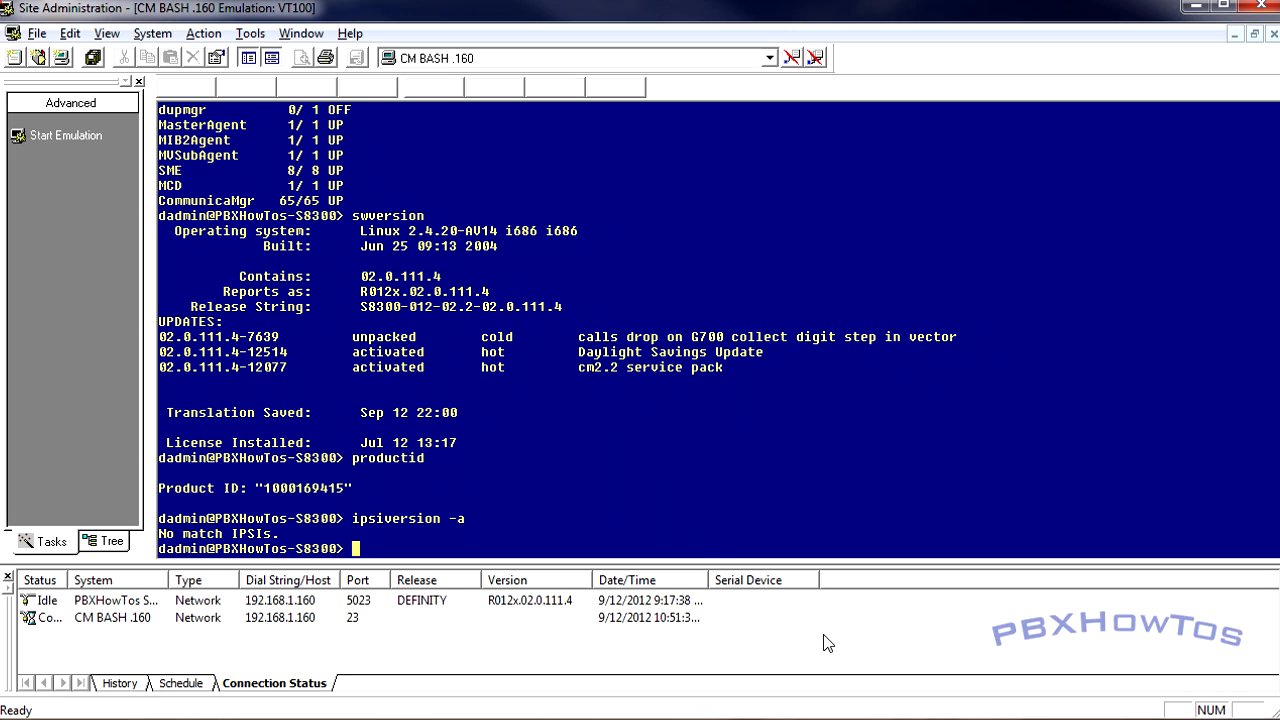